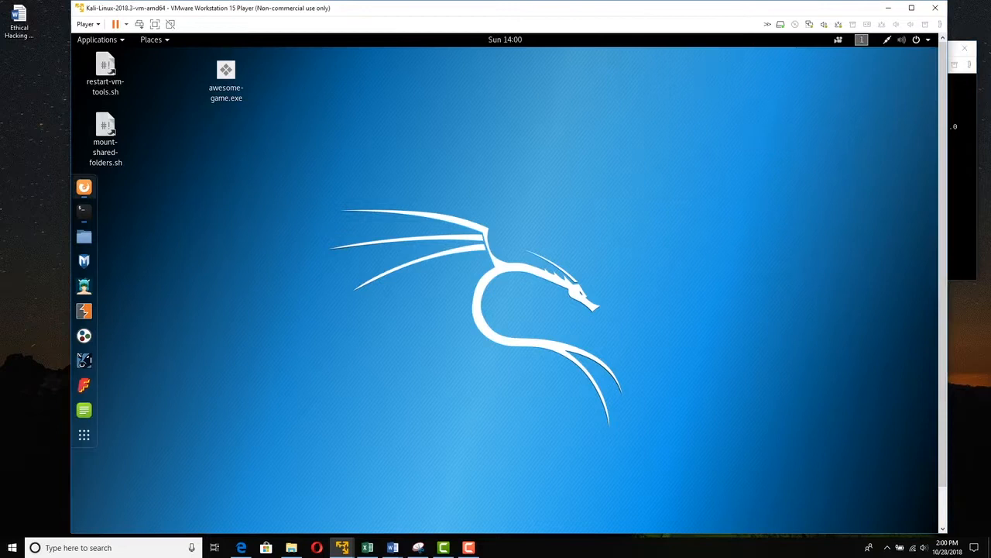
- Launch Firefox, browse to 192.168.75.131 and follow the DVWA link to its login page
{"action": "left_click", "coordinate": [84, 187]}
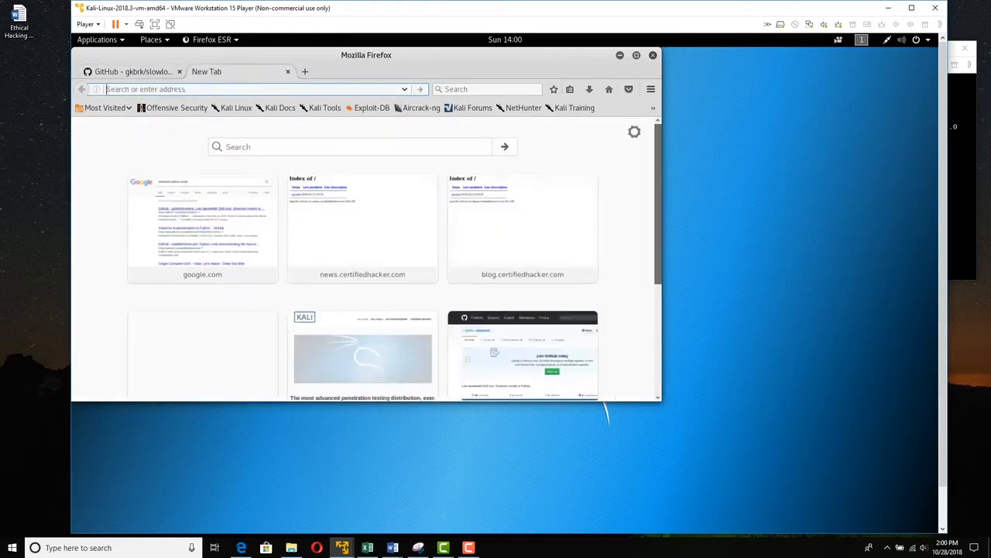
{"action": "type", "text": "192.168.75.1"}
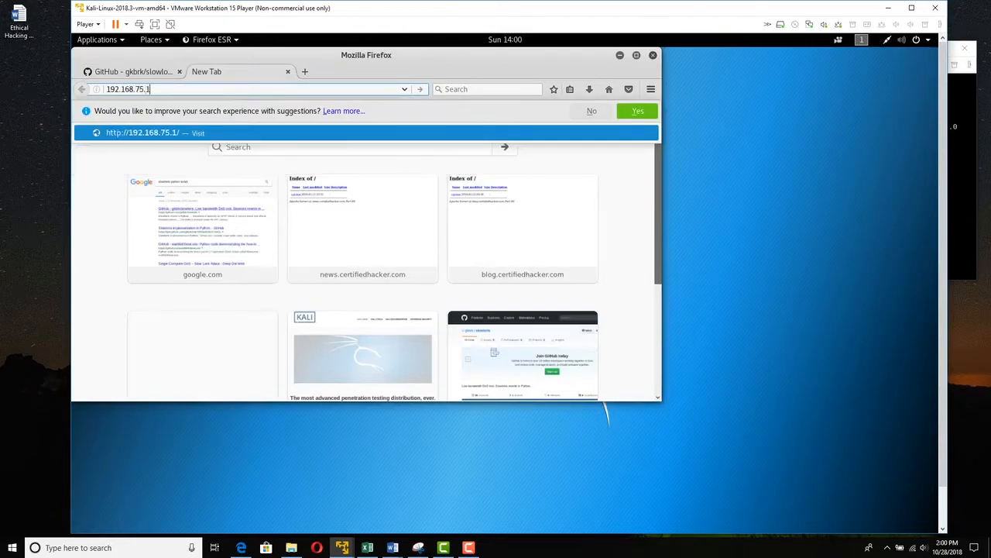
{"action": "key", "text": "Return"}
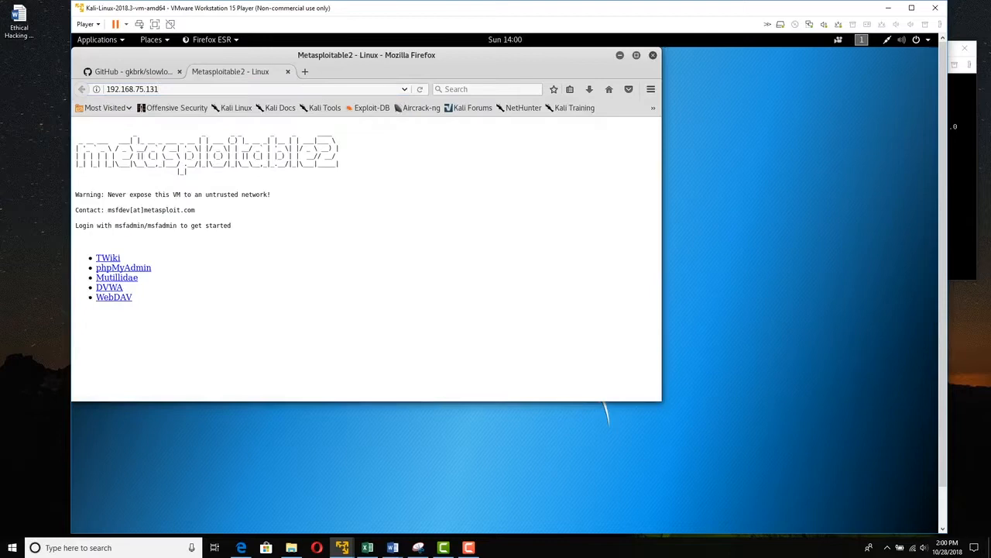
{"action": "left_click", "coordinate": [116, 277]}
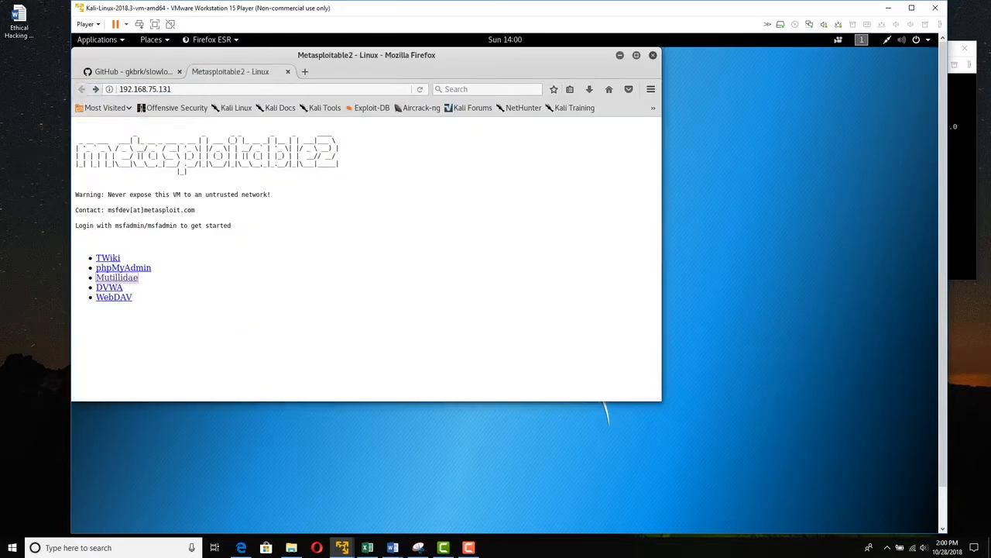
{"action": "left_click", "coordinate": [109, 287]}
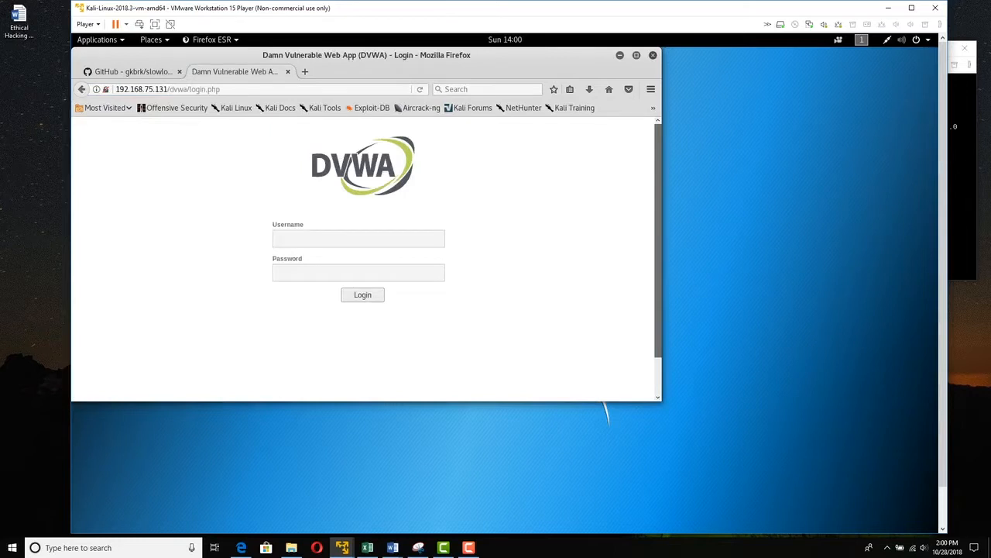
- Switch to the GitHub tab, then go back to the 'slowloris python script' Google results
{"action": "left_click", "coordinate": [132, 71]}
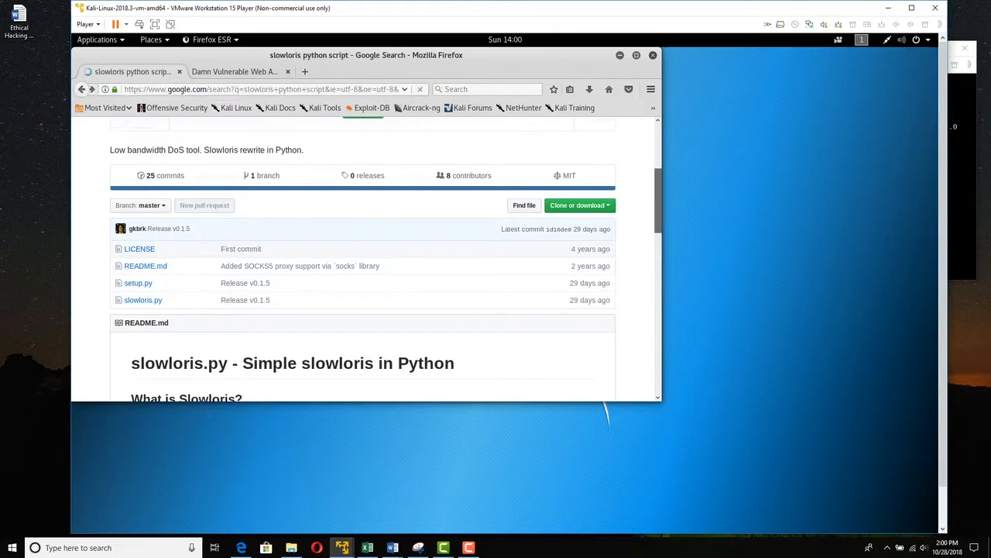
{"action": "left_click", "coordinate": [81, 89]}
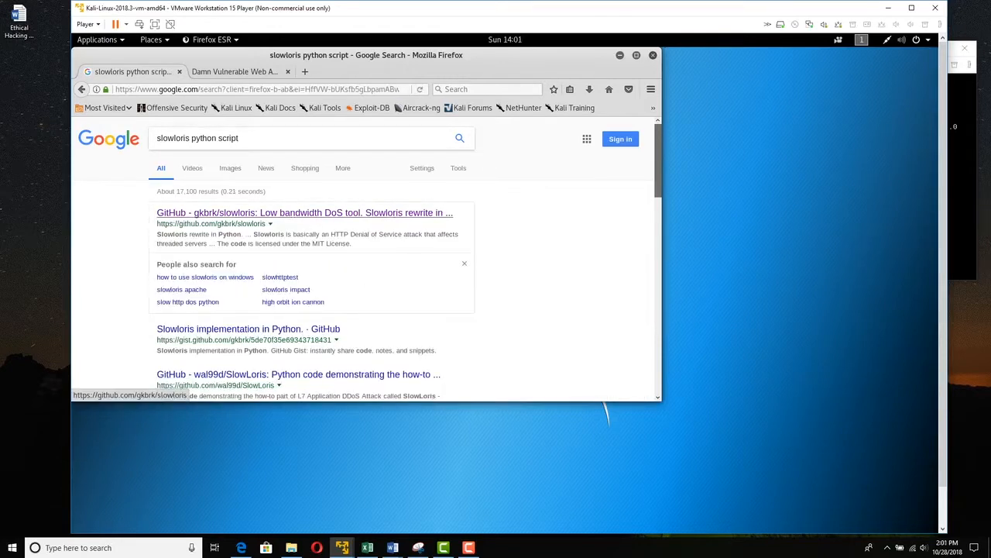
- Open the gkbrk/slowloris result, scroll through its files and highlight the description
{"action": "left_click", "coordinate": [304, 212]}
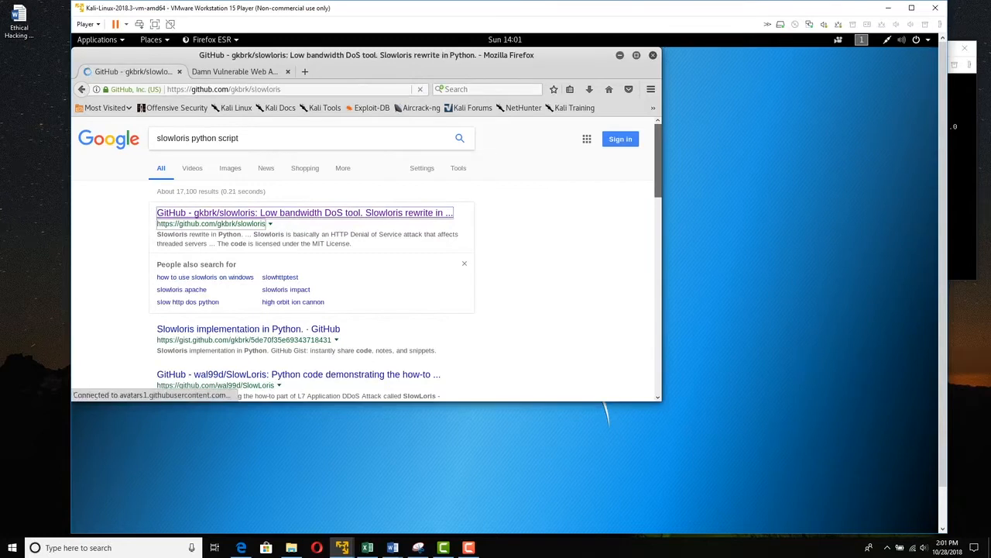
{"action": "left_click", "coordinate": [303, 212]}
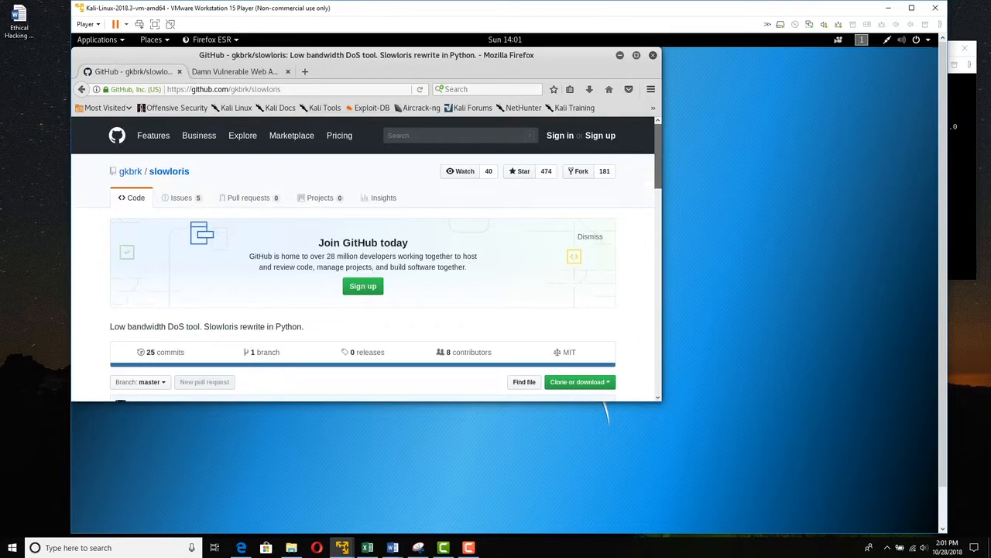
{"action": "scroll", "scroll_direction": "down", "scroll_amount": 3}
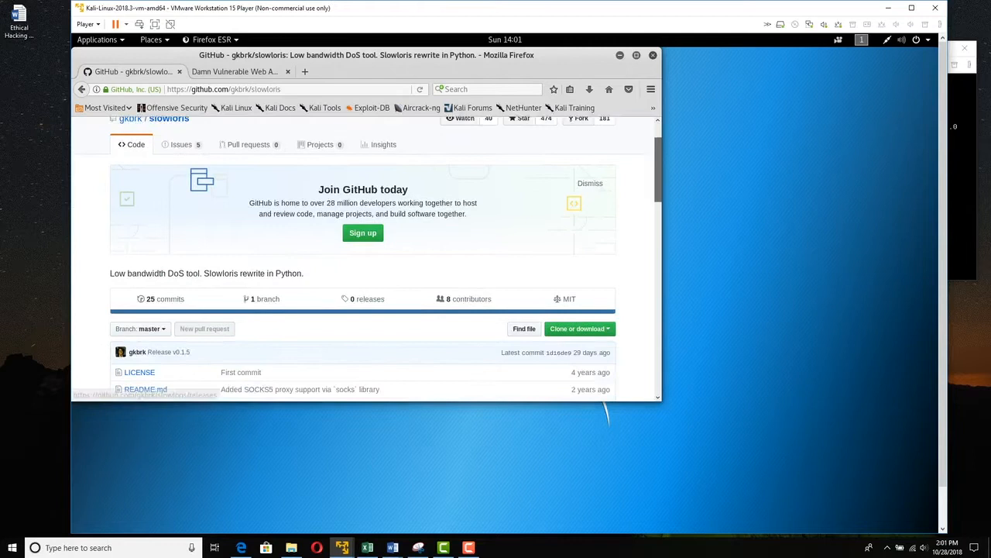
{"action": "scroll", "scroll_direction": "down", "scroll_amount": 3}
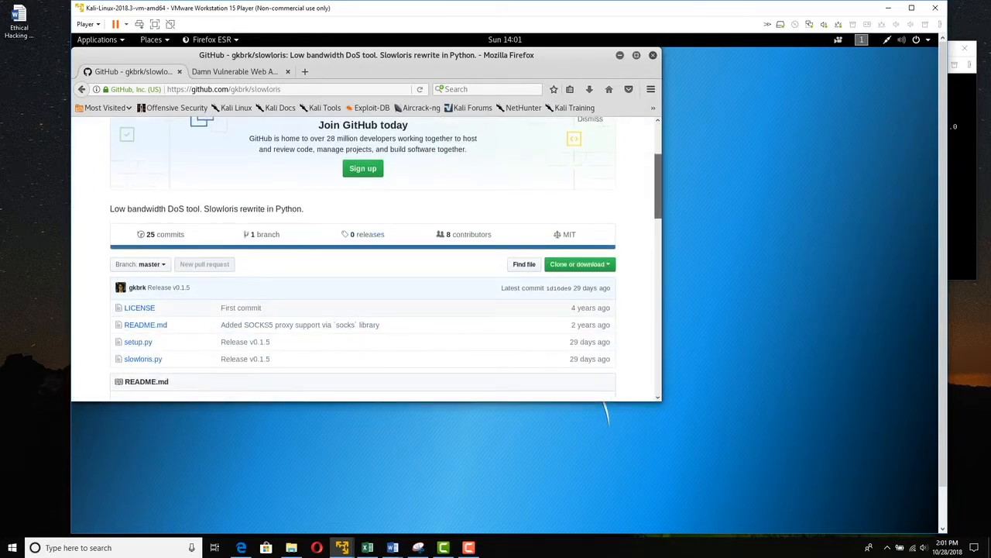
{"action": "left_click_drag", "start_coordinate": [212, 208], "coordinate": [284, 209]}
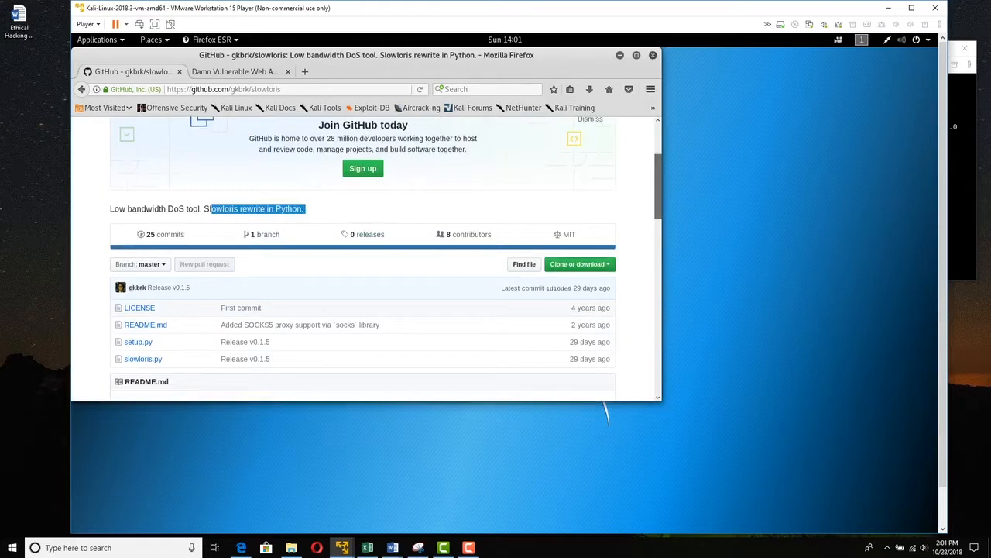
{"action": "left_click", "coordinate": [577, 265]}
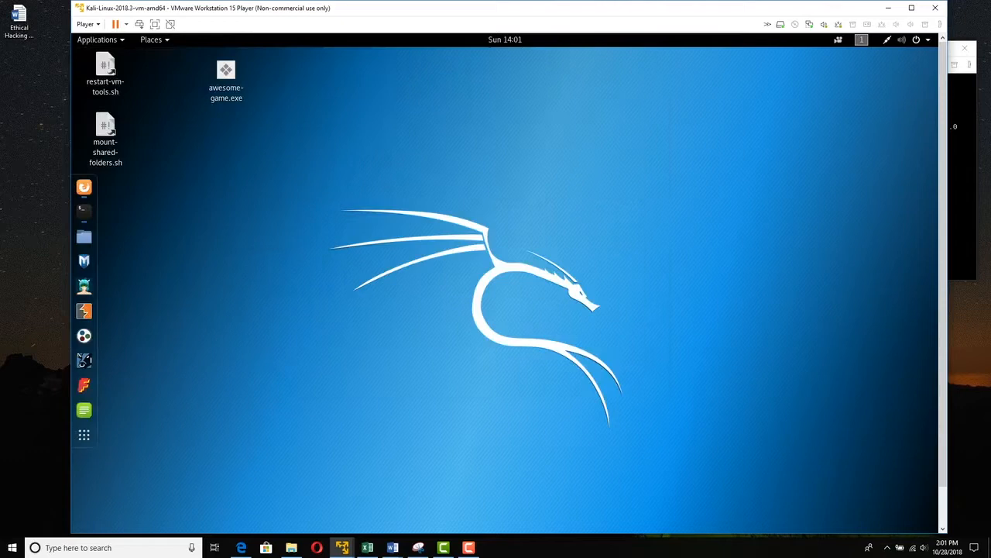
{"action": "mouse_move", "coordinate": [83, 211]}
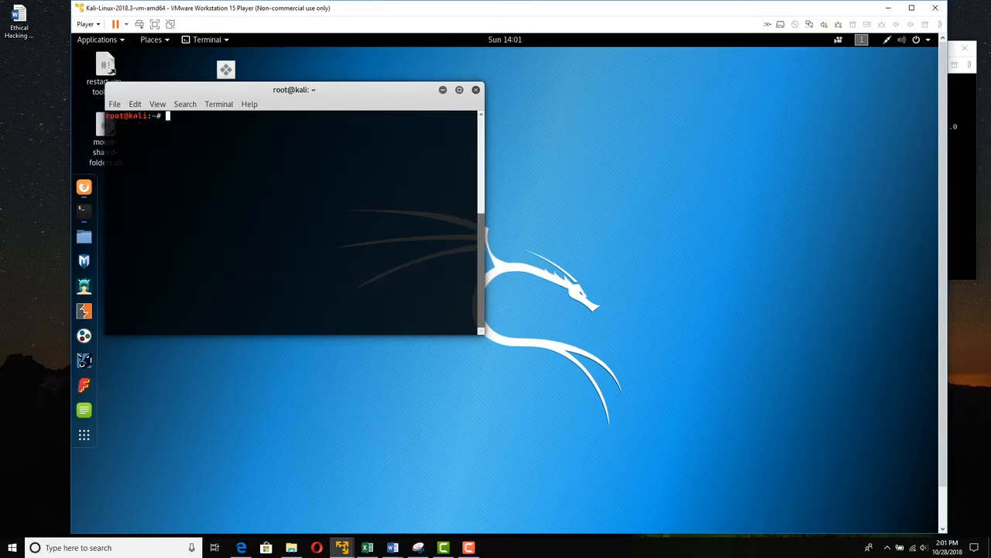
- Move the root Terminal window toward the centre and widen it across the desktop
{"action": "left_click_drag", "start_coordinate": [295, 89], "coordinate": [323, 89]}
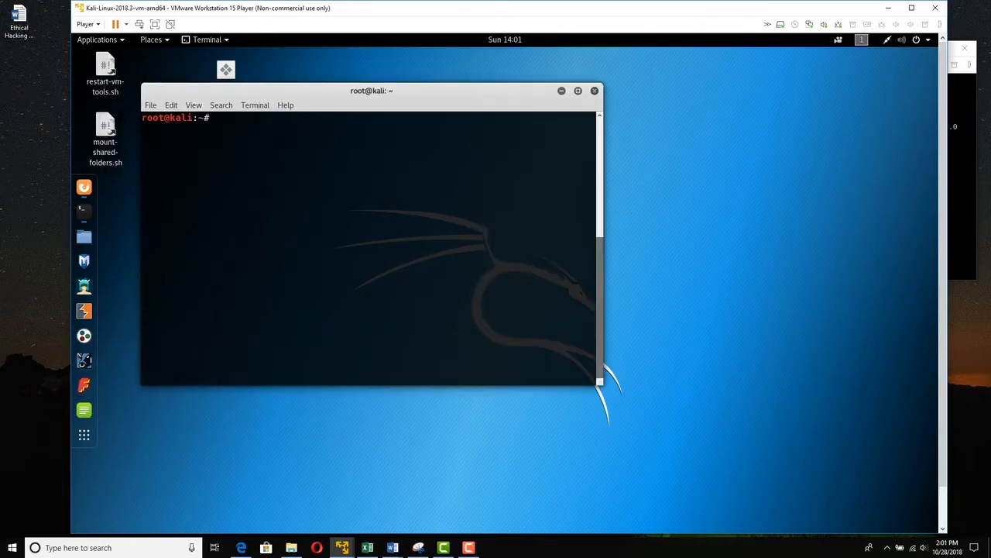
{"action": "left_click_drag", "start_coordinate": [601, 381], "coordinate": [684, 425]}
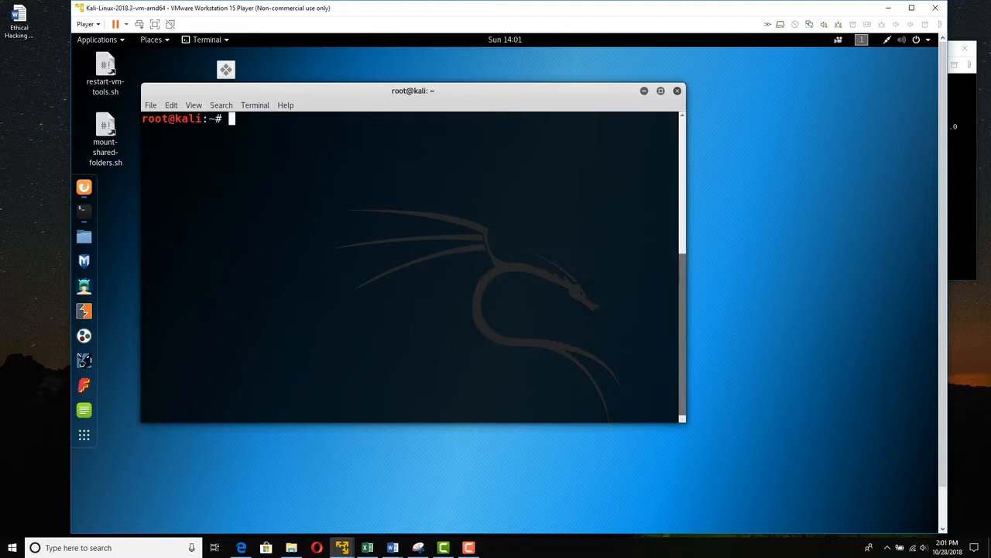
{"action": "left_click_drag", "start_coordinate": [684, 423], "coordinate": [767, 484]}
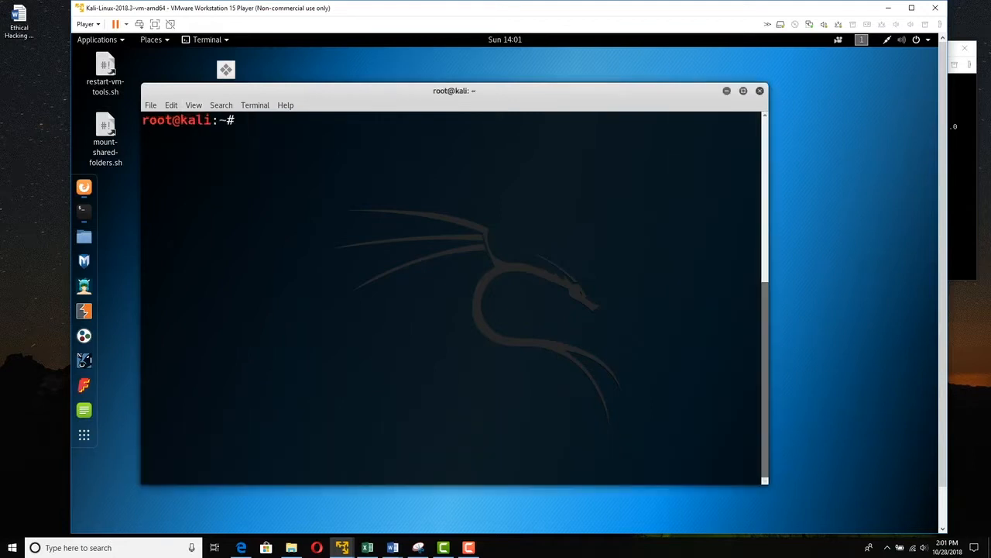
- Run git clone with the pasted gkbrk/slowloris GitHub repository URL
{"action": "type", "text": "git clone"}
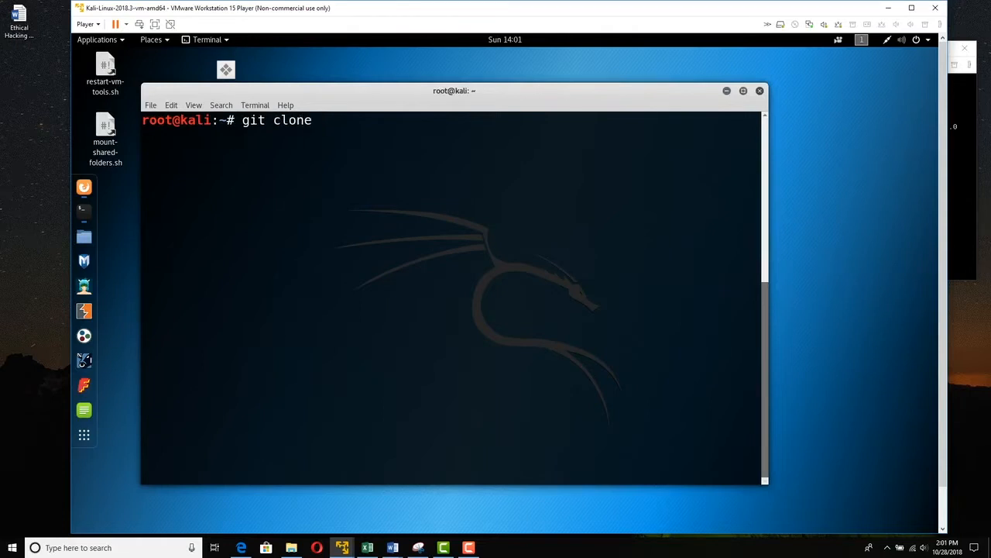
{"action": "right_click", "coordinate": [325, 120]}
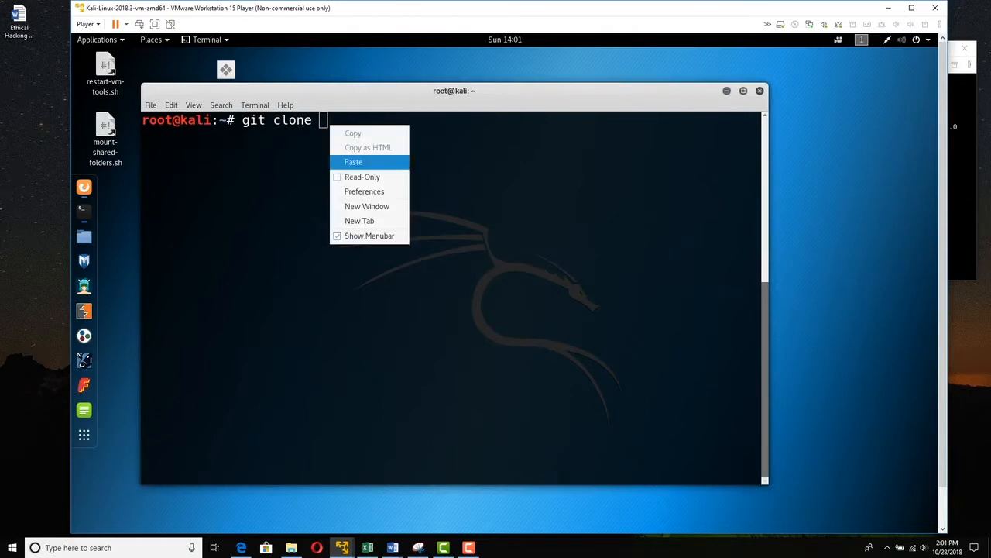
{"action": "left_click", "coordinate": [353, 162]}
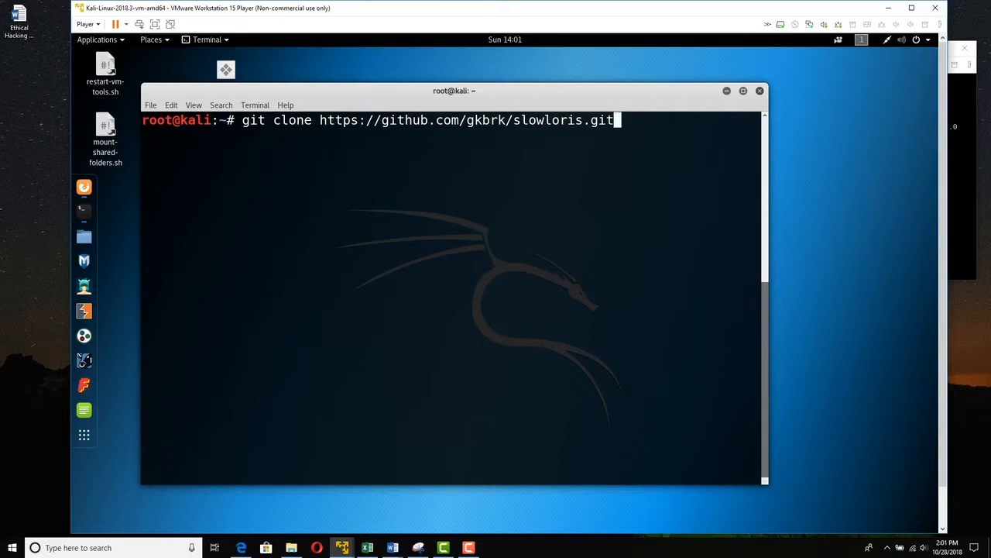
{"action": "key", "text": "Return"}
{"action": "type", "text": "ls"}
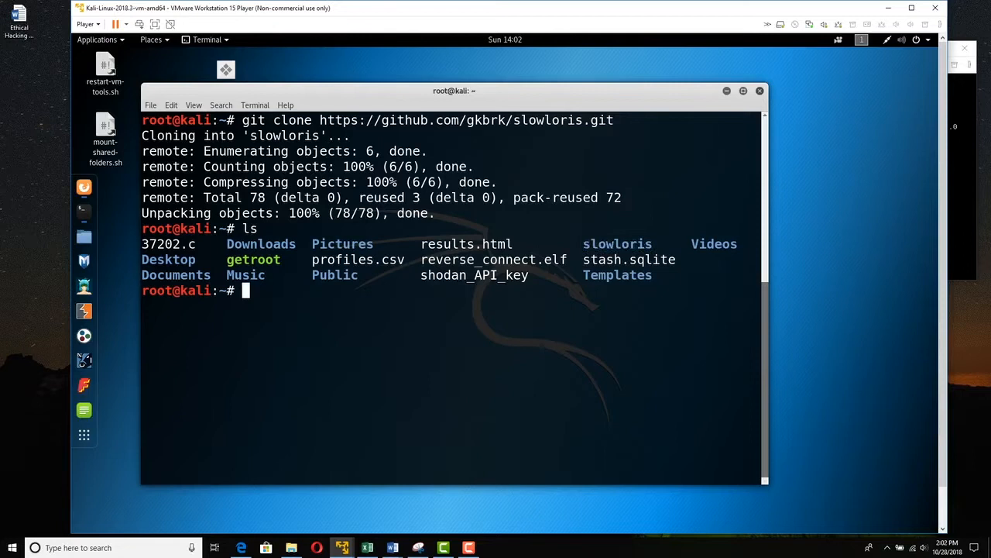
- Enter the slowloris folder and run ./slowloris.py with no arguments to print usage
{"action": "type", "text": "cd slowloris"}
{"action": "type", "text": "ls"}
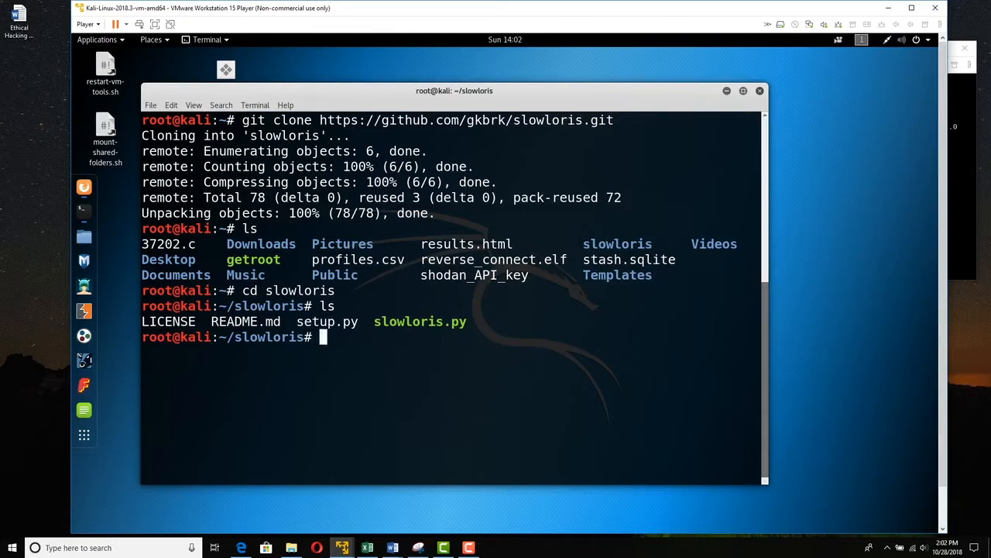
{"action": "type", "text": "./"}
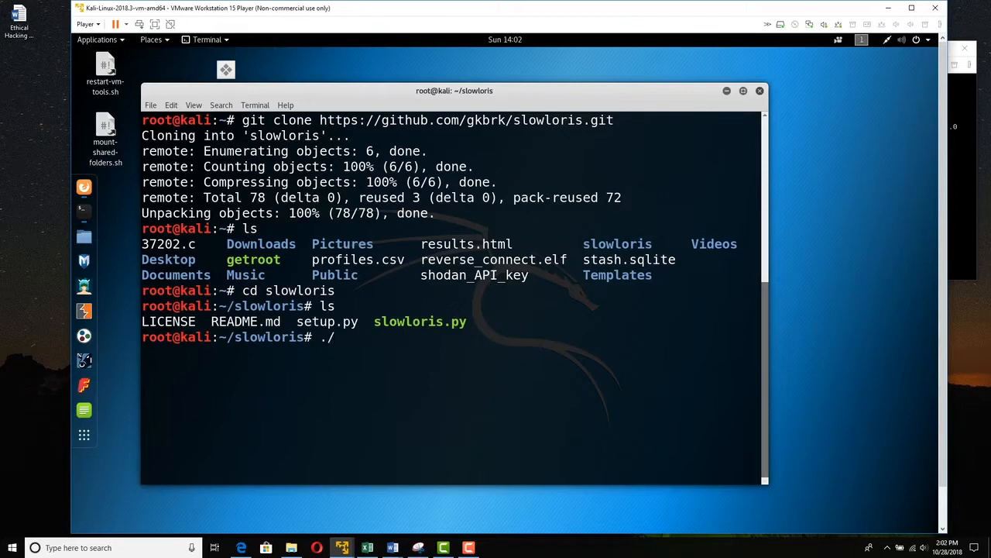
{"action": "mouse_move", "coordinate": [337, 336]}
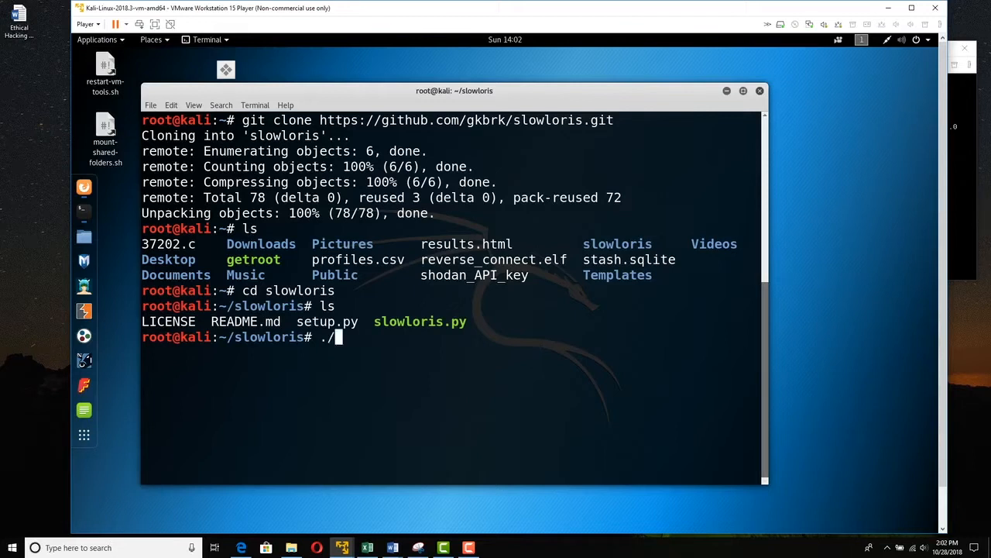
{"action": "type", "text": "slowlo"}
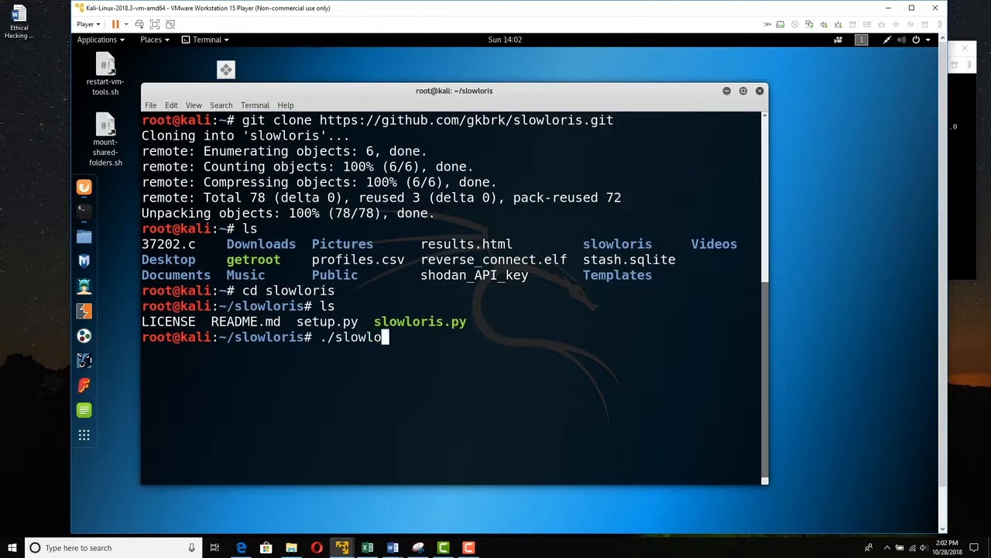
{"action": "type", "text": "ris.py"}
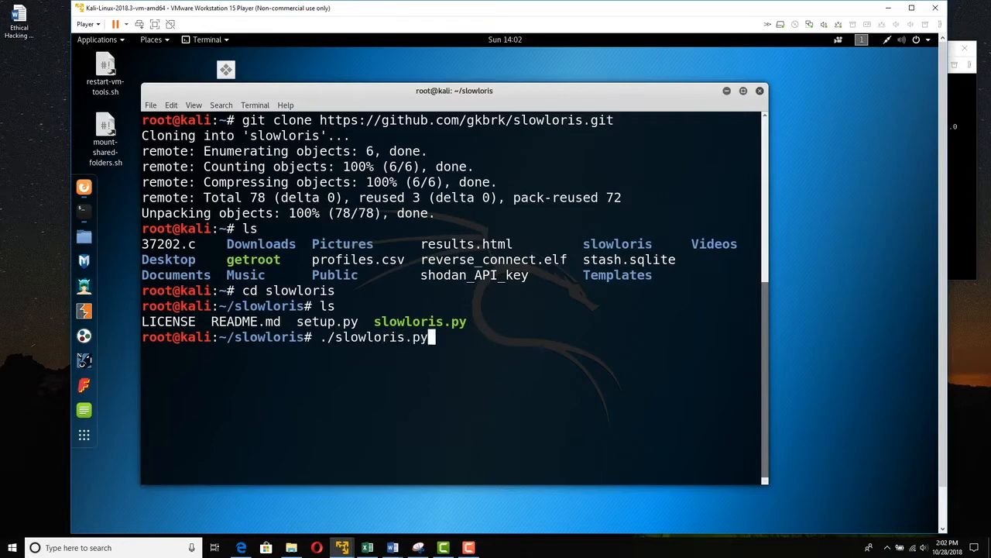
{"action": "key", "text": "Return"}
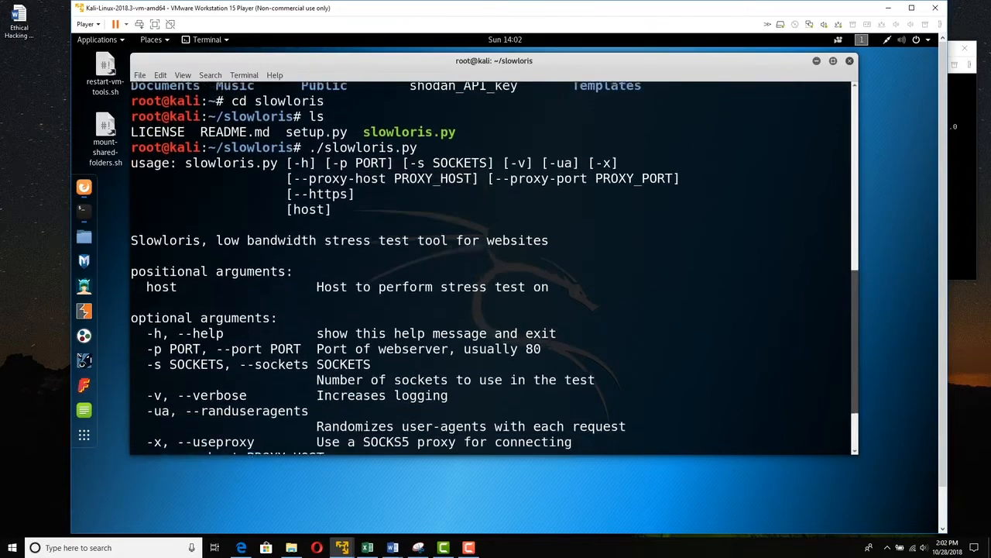
{"action": "scroll", "scroll_direction": "down", "scroll_amount": 3}
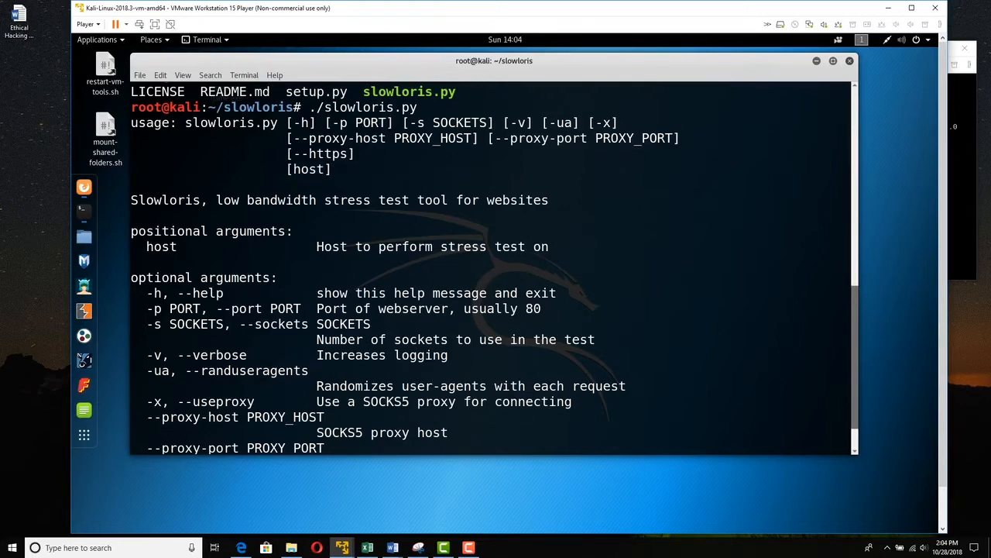
{"action": "scroll", "scroll_direction": "down", "scroll_amount": 3}
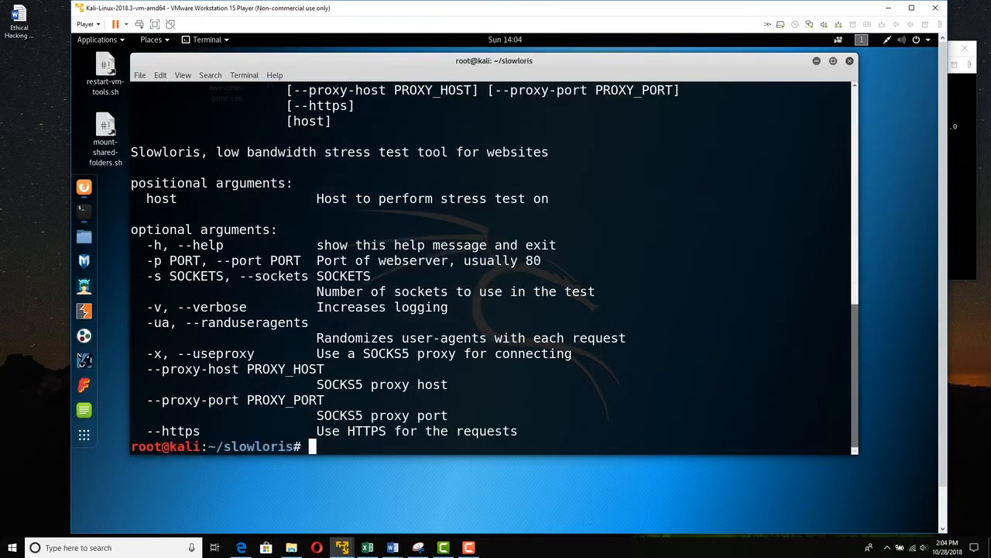
- Type ./slowloris.py -p 80 192.168.75.131 at the prompt without running it
{"action": "type", "text": "./"}
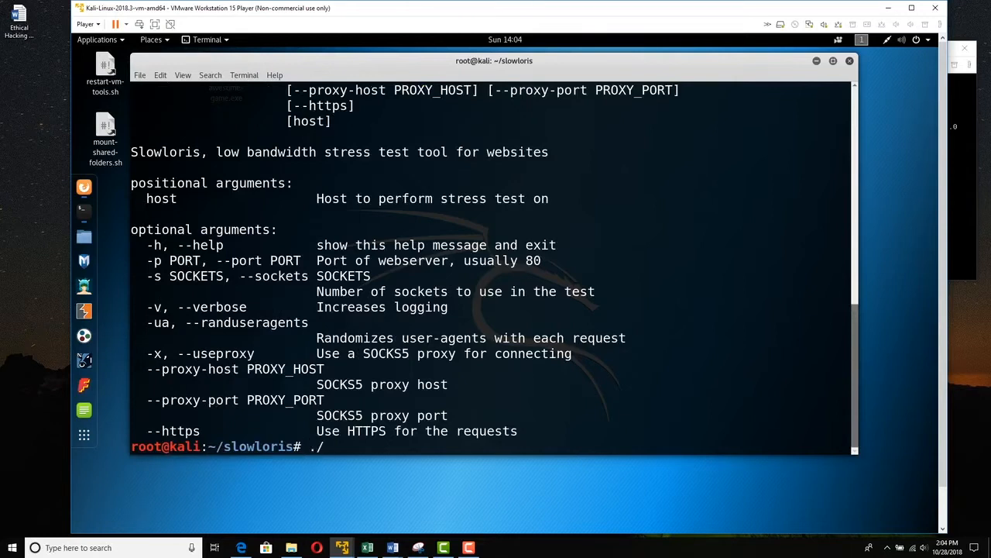
{"action": "type", "text": "slowloris.py"}
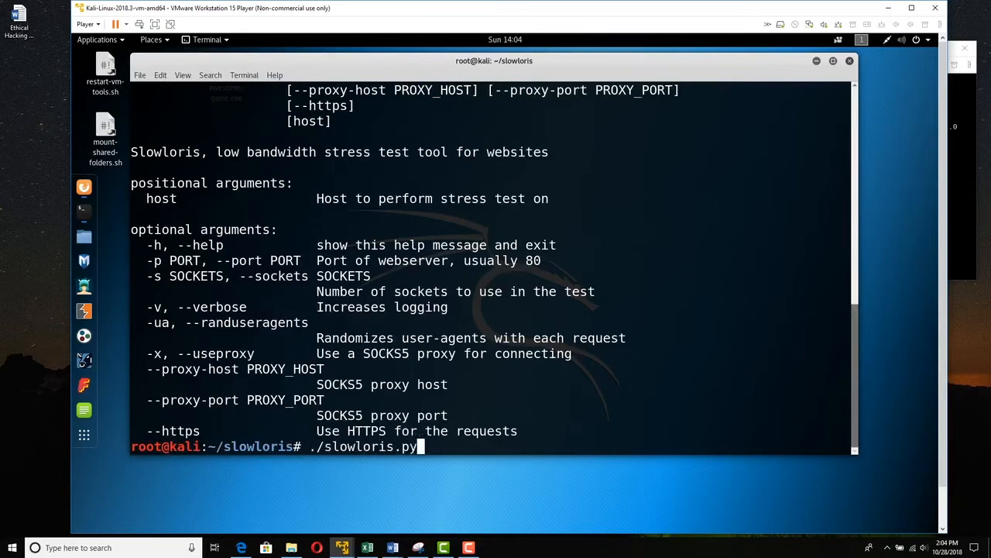
{"action": "type", "text": "-p"}
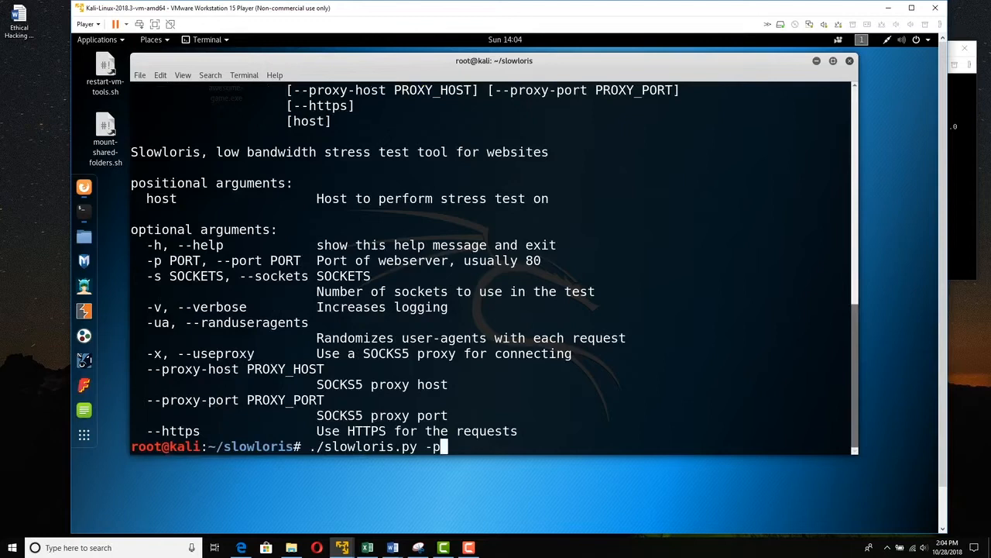
{"action": "type", "text": "80"}
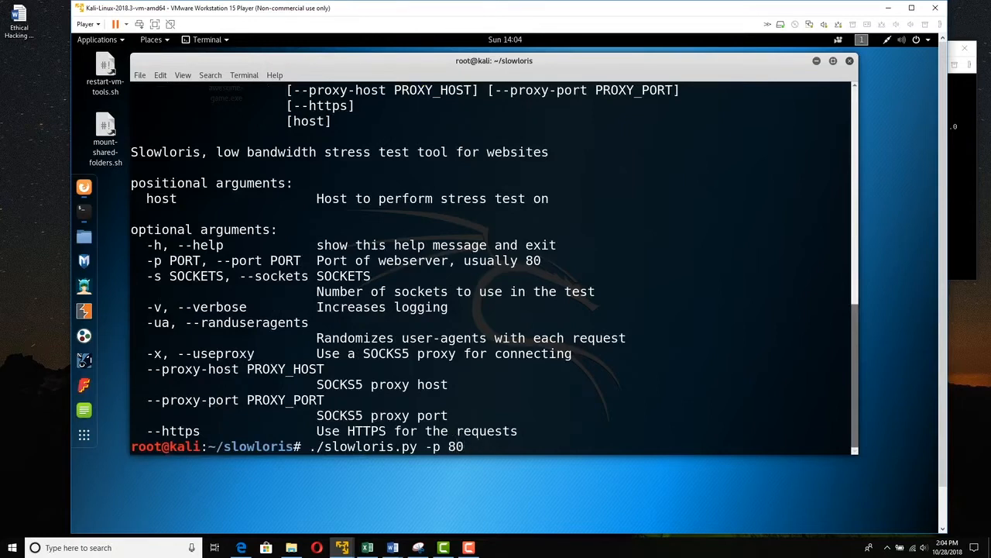
{"action": "type", "text": "192.1"}
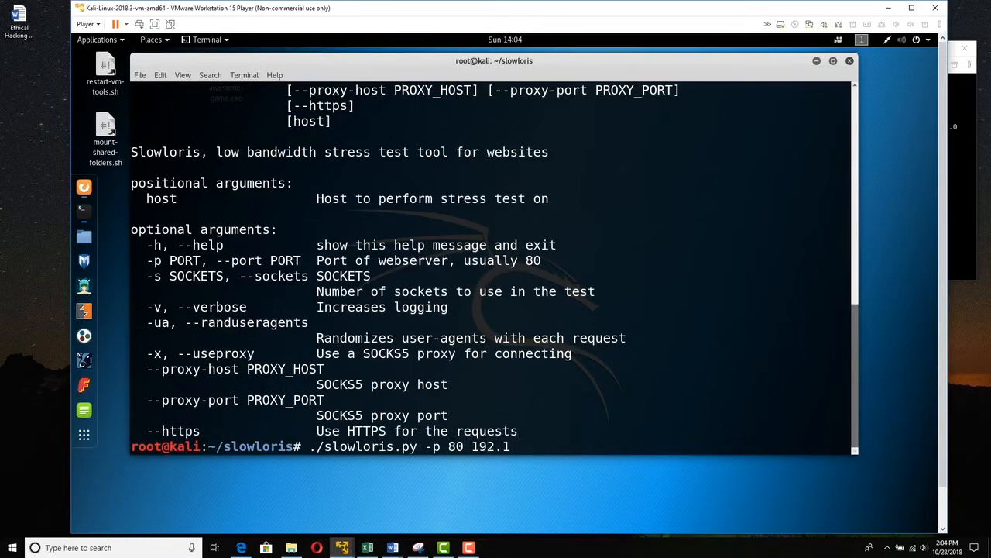
{"action": "type", "text": "68.75."}
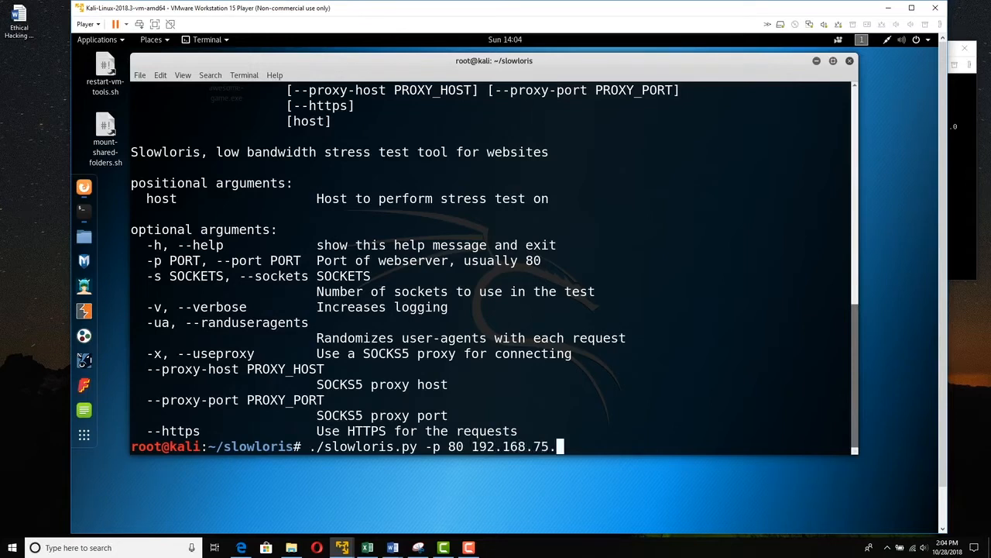
{"action": "type", "text": "131"}
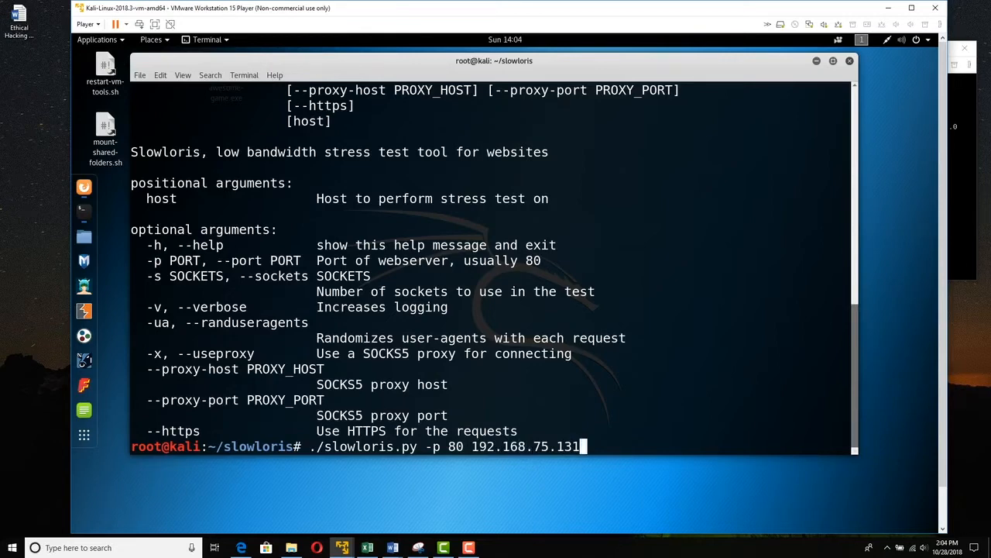
{"action": "left_click", "coordinate": [96, 40]}
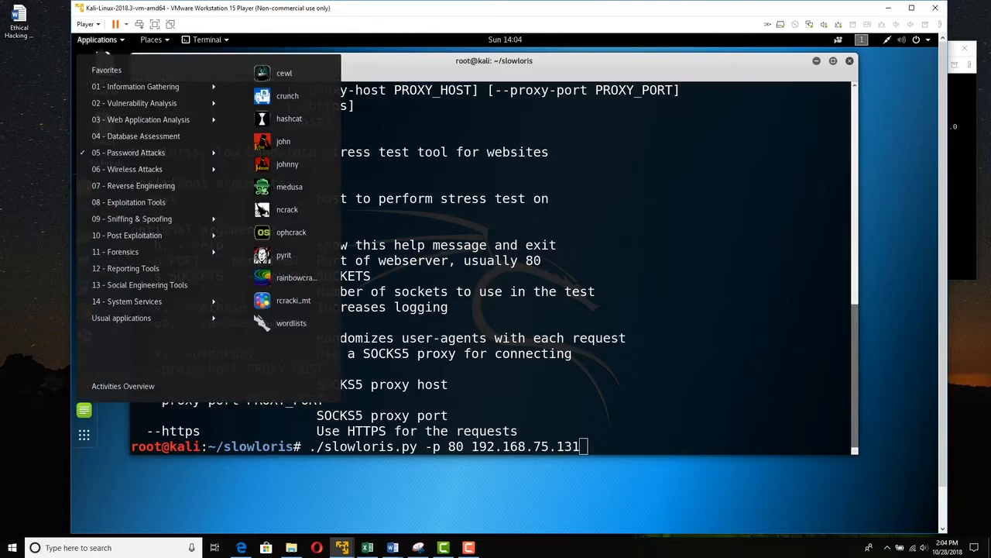
- Launch Wireshark, dismiss the Lua error and start capturing on eth0
{"action": "left_click", "coordinate": [132, 218]}
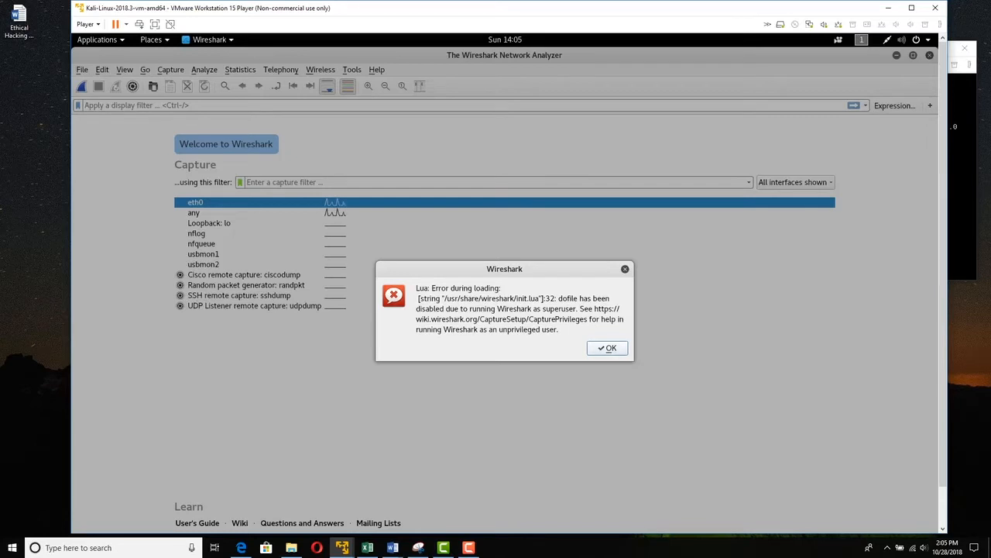
{"action": "left_click", "coordinate": [608, 348]}
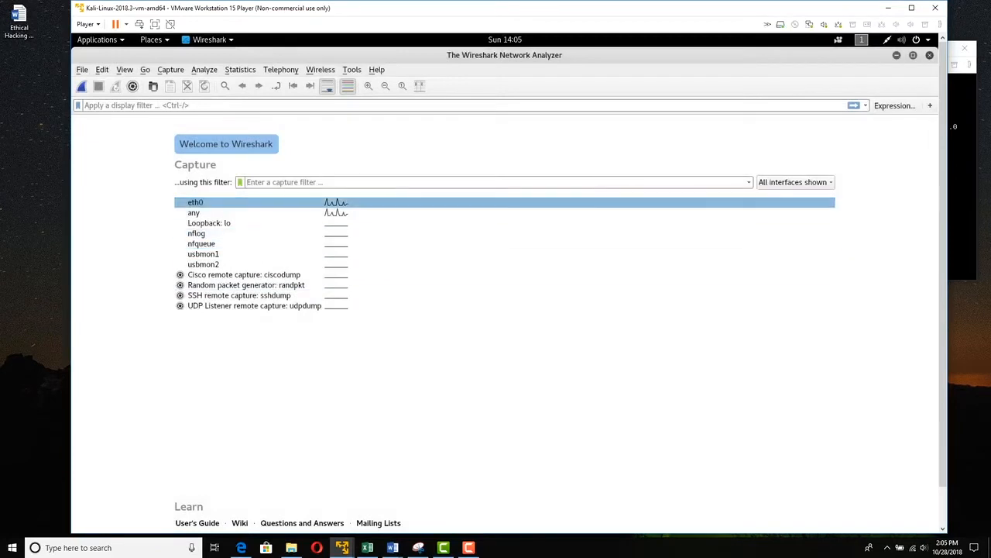
{"action": "double_click", "coordinate": [195, 202]}
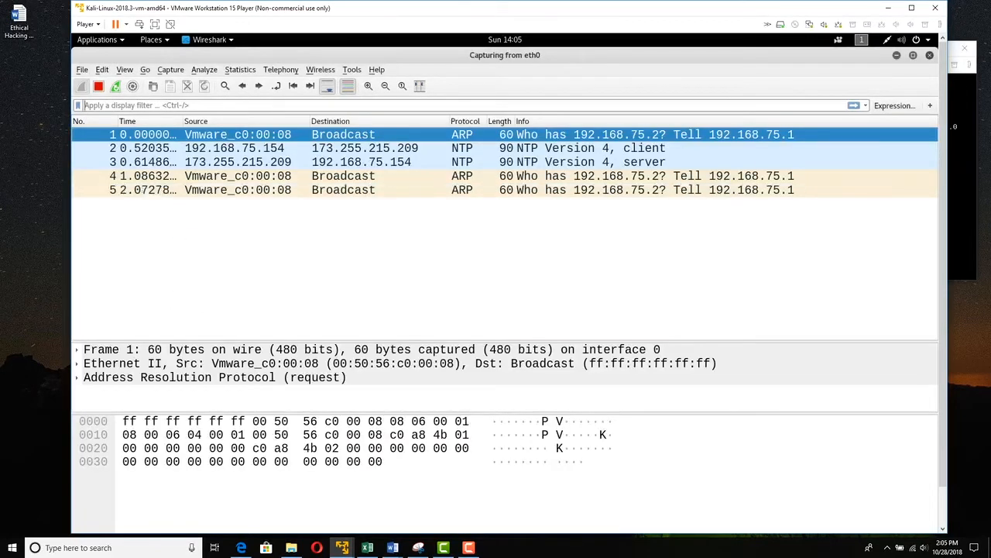
- Run the prepared slowloris command against 192.168.75.131 port 80
{"action": "left_click", "coordinate": [342, 548]}
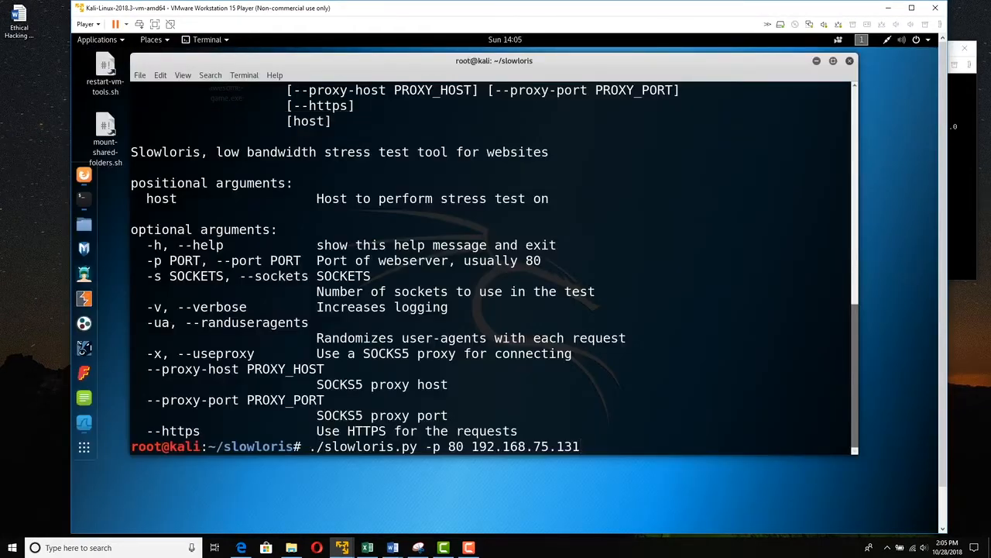
{"action": "key", "text": "Return"}
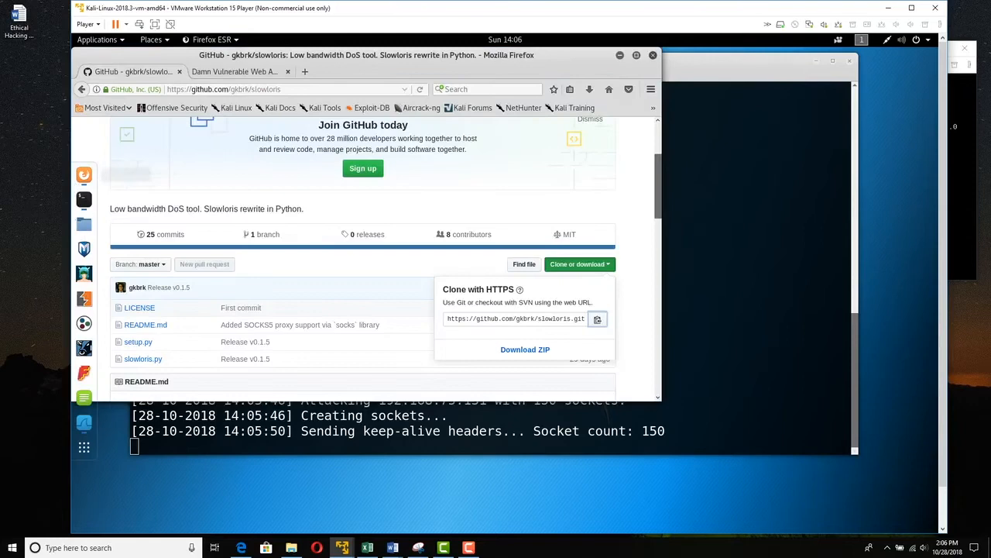
- Stop slowloris with Ctrl+C and get the target's /dav index loading in Firefox
{"action": "left_click", "coordinate": [240, 72]}
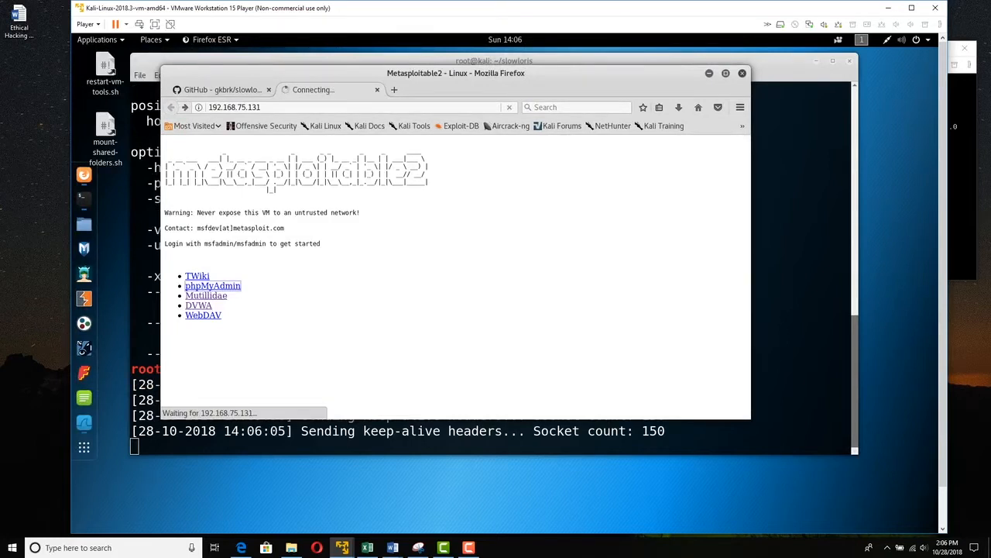
{"action": "mouse_move", "coordinate": [213, 285]}
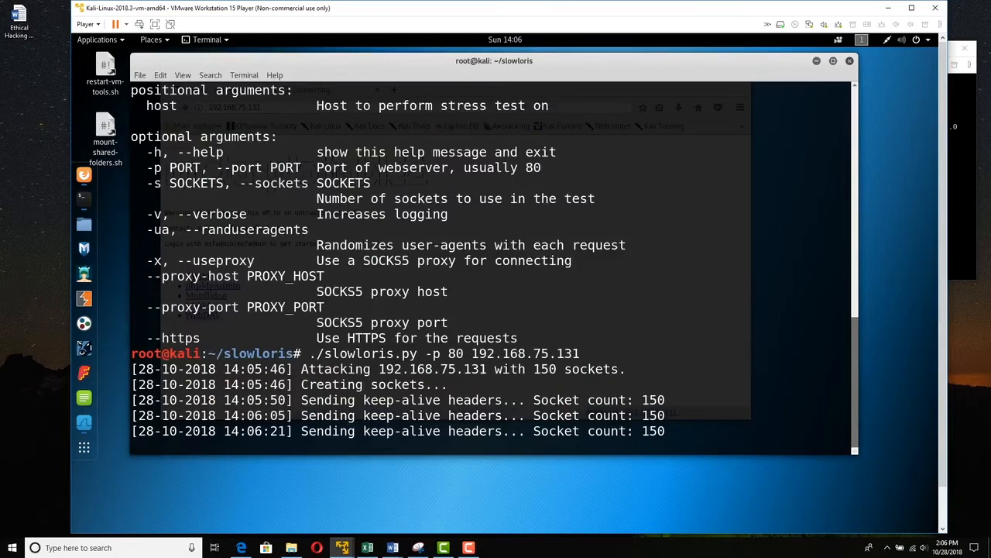
{"action": "key", "text": "ctrl+c"}
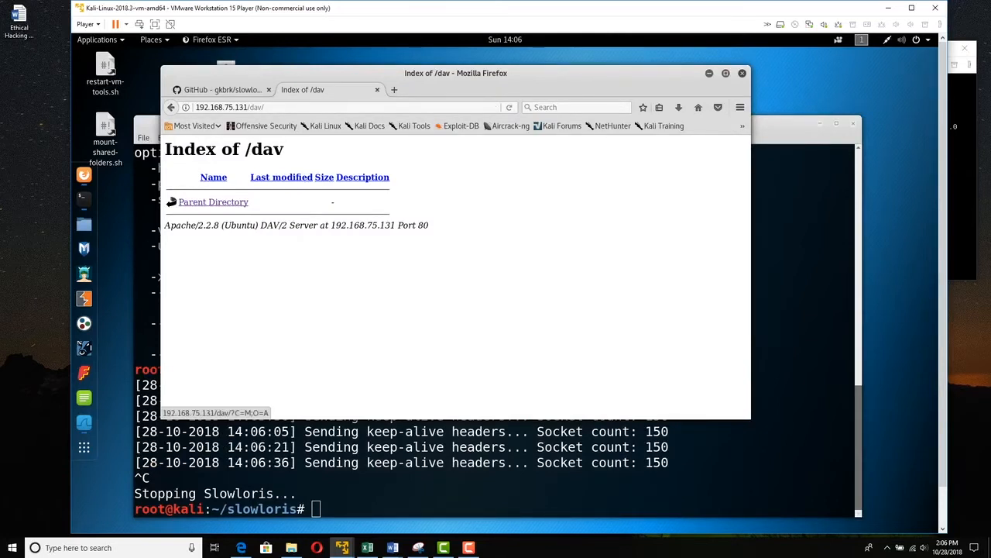
{"action": "mouse_move", "coordinate": [349, 310]}
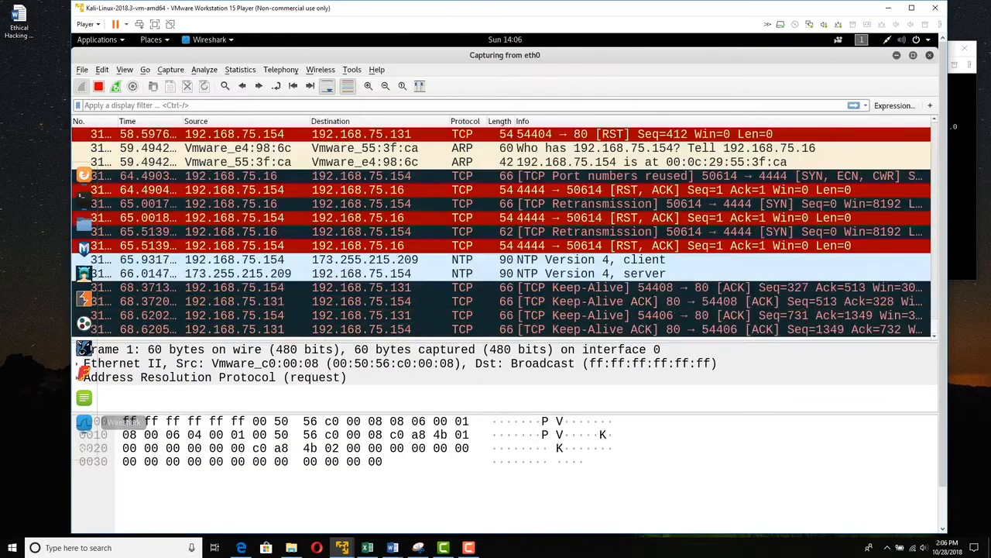
- Stop the capture and filter to source host 192.168.75.154 (ip.src_host==192.168.75.154)
{"action": "left_click", "coordinate": [98, 86]}
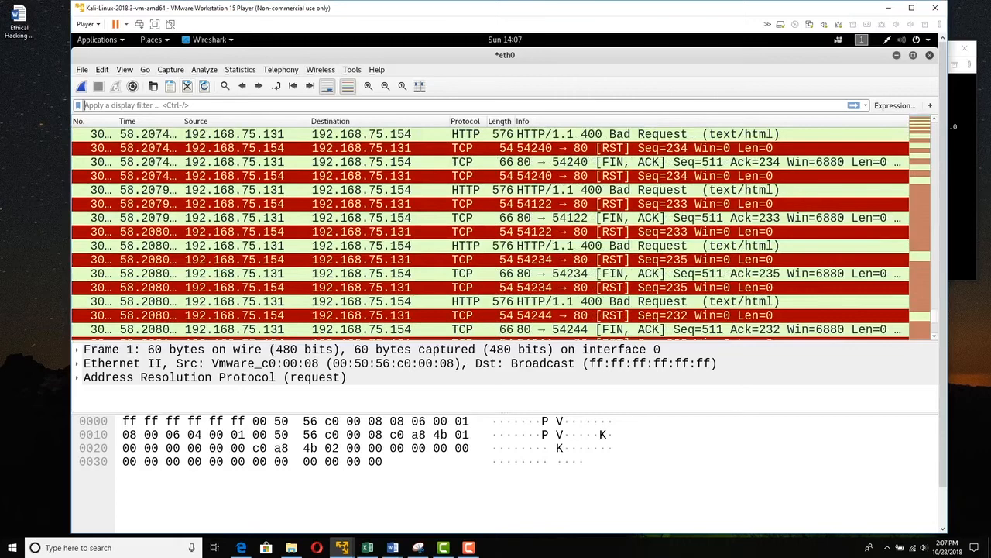
{"action": "type", "text": "ip.src_host==192.168.75.154"}
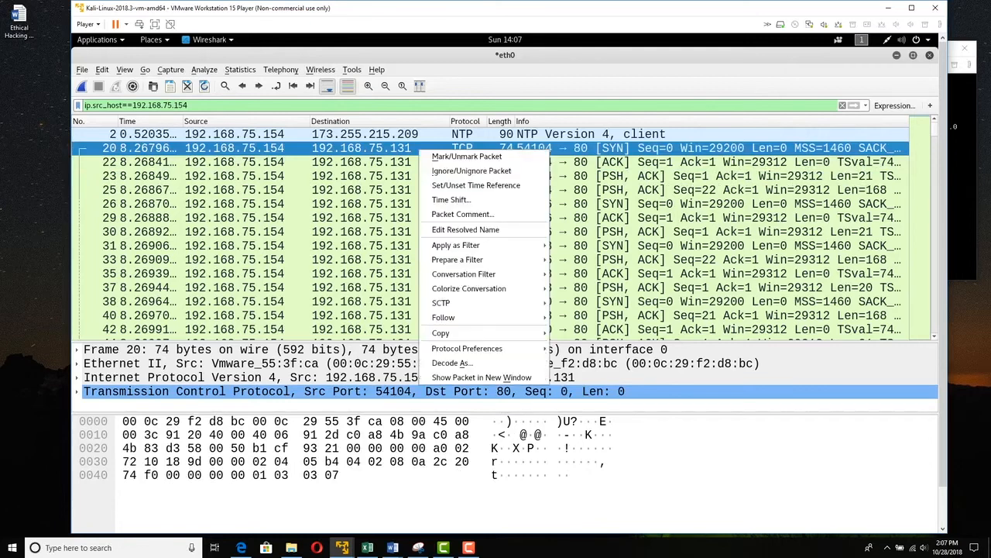
{"action": "mouse_move", "coordinate": [443, 317]}
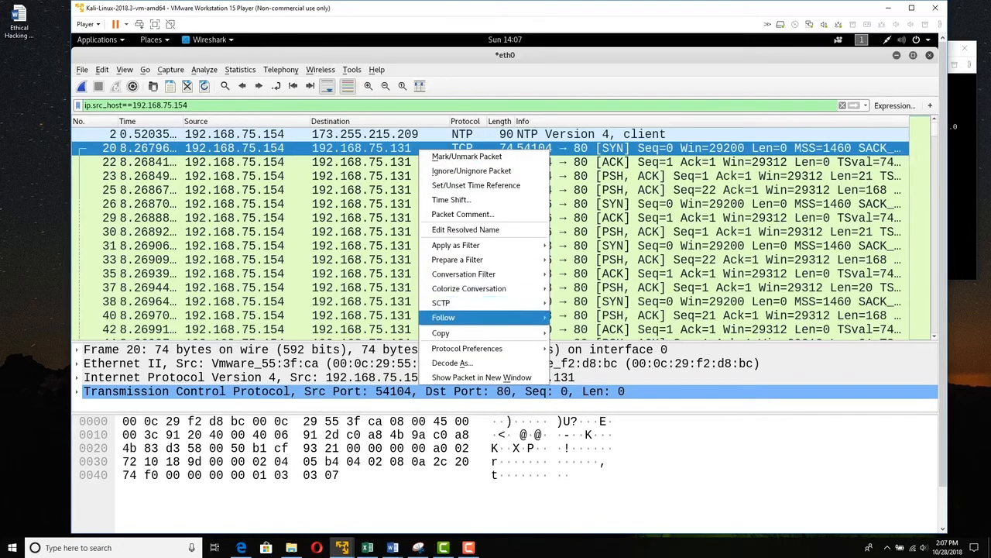
- Follow packet 20's TCP stream, showing the X-a header GET and Apache's 400 Bad Request
{"action": "left_click", "coordinate": [443, 317]}
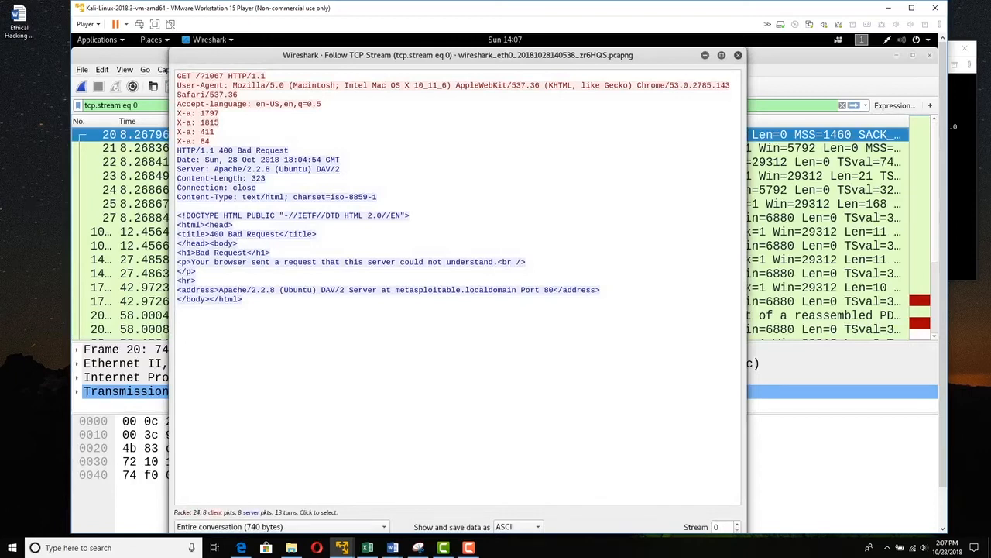
{"action": "left_click", "coordinate": [135, 189]}
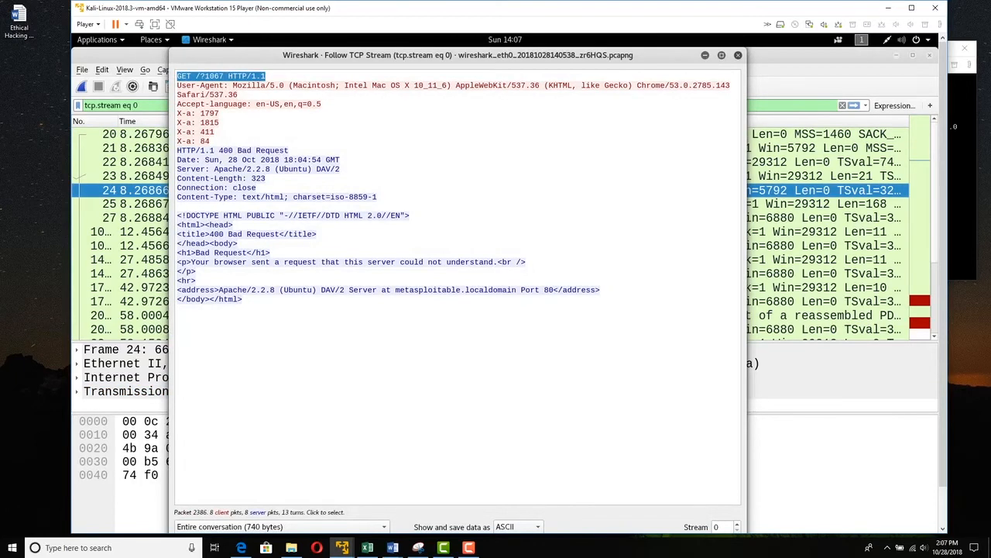
{"action": "left_click", "coordinate": [117, 329]}
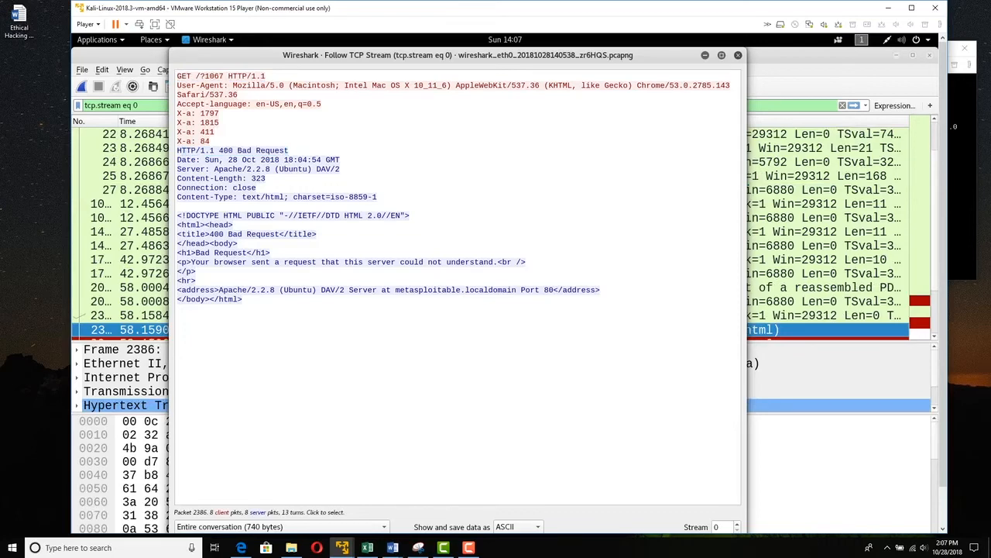
{"action": "left_click", "coordinate": [736, 55]}
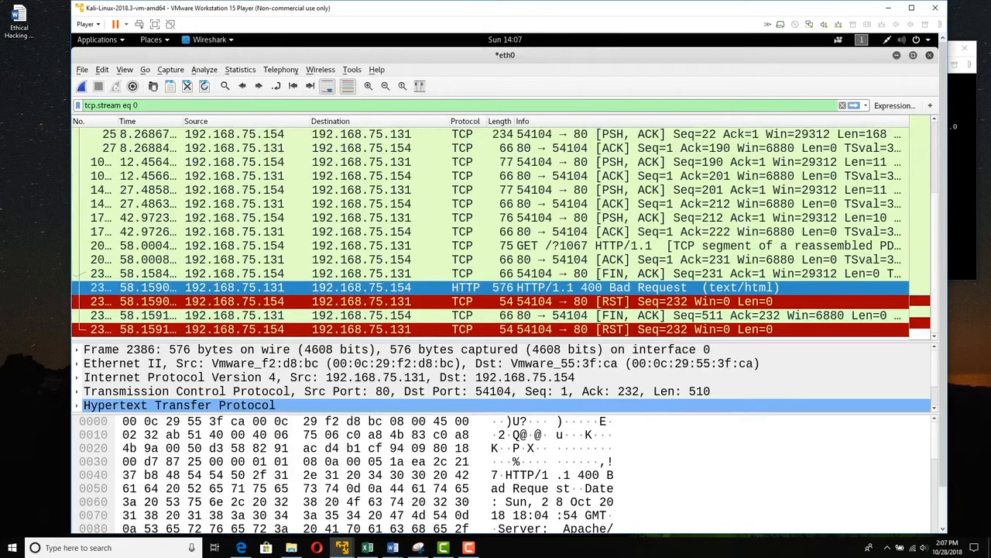
- Clear the tcp.stream filter and browse all packets, including the port-80 connections from 192.168.75.154
{"action": "scroll", "scroll_direction": "up", "scroll_amount": 3}
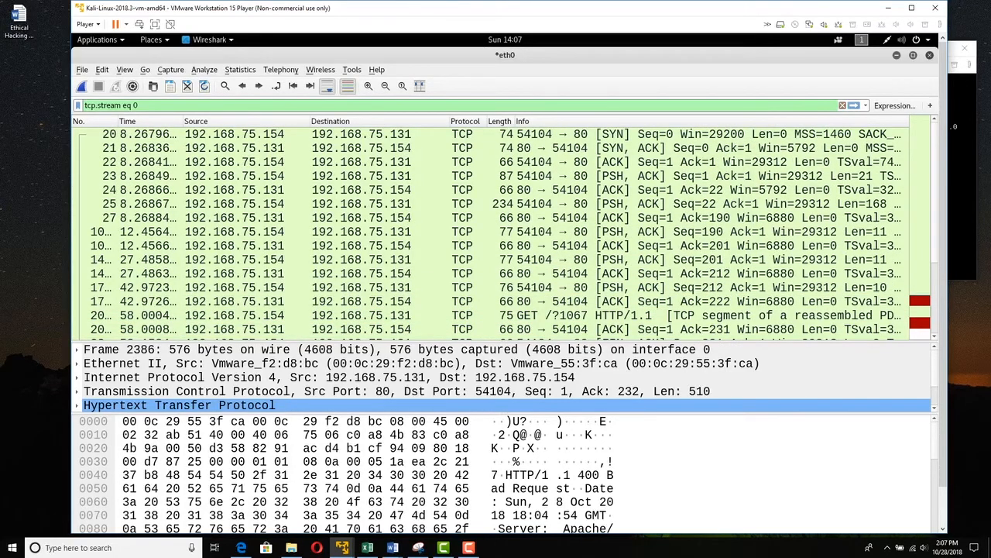
{"action": "left_click", "coordinate": [843, 104]}
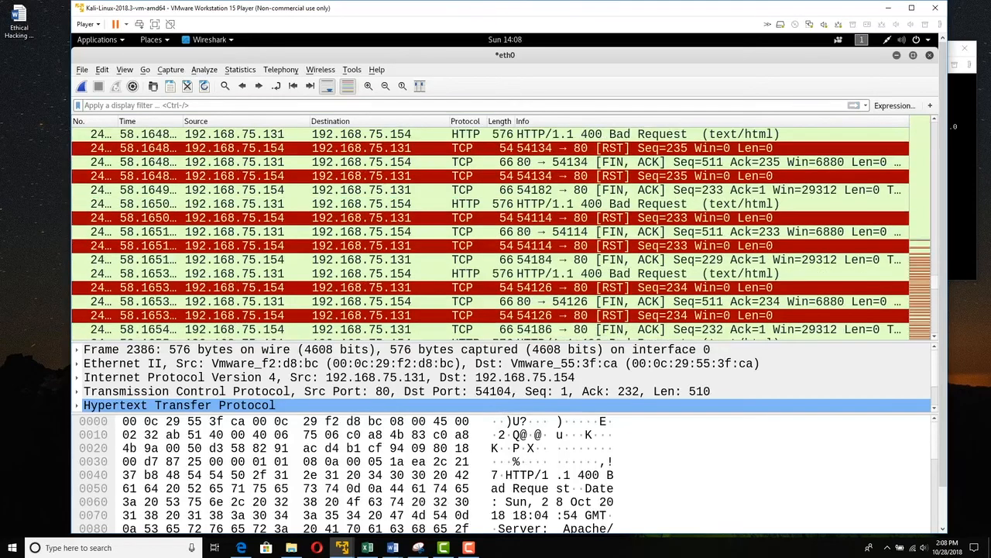
{"action": "scroll", "scroll_direction": "up", "scroll_amount": 3}
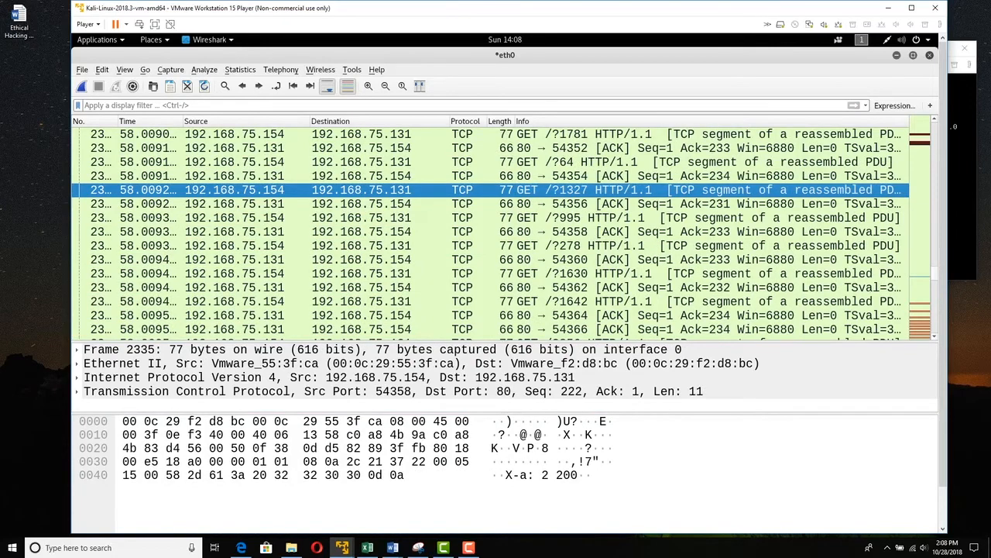
{"action": "scroll", "scroll_direction": "down", "scroll_amount": 3}
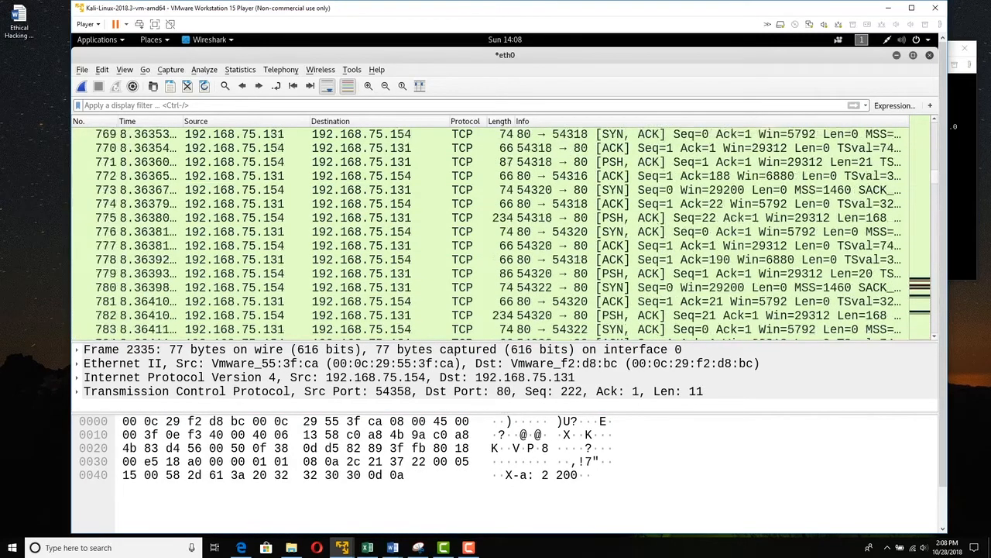
{"action": "scroll", "scroll_direction": "up", "scroll_amount": 3}
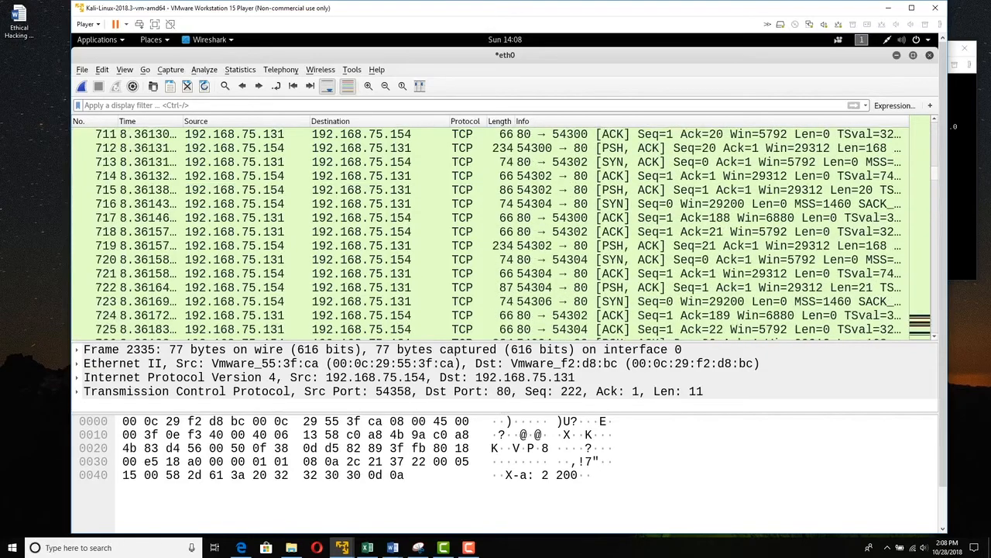
{"action": "scroll", "scroll_direction": "down", "scroll_amount": 3}
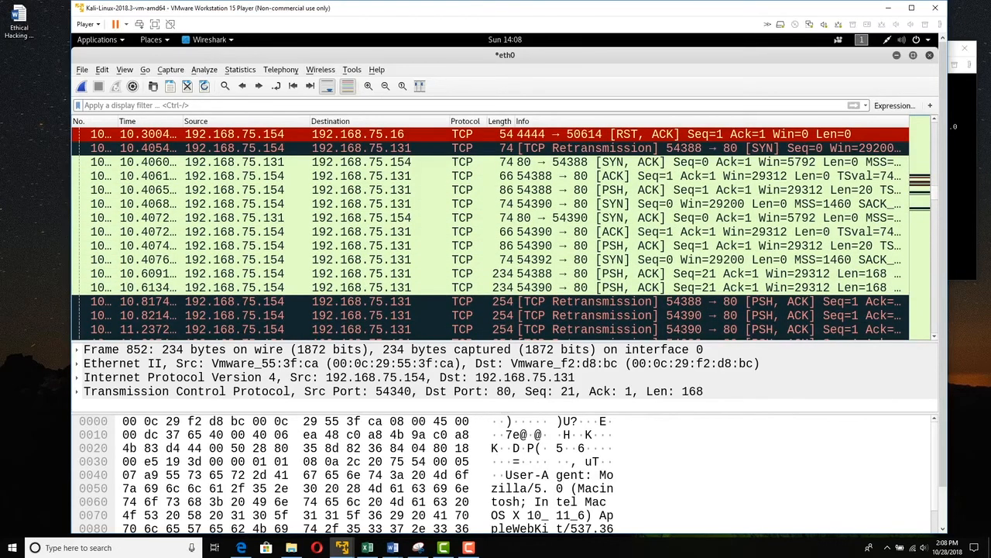
{"action": "scroll", "scroll_direction": "down", "scroll_amount": 3}
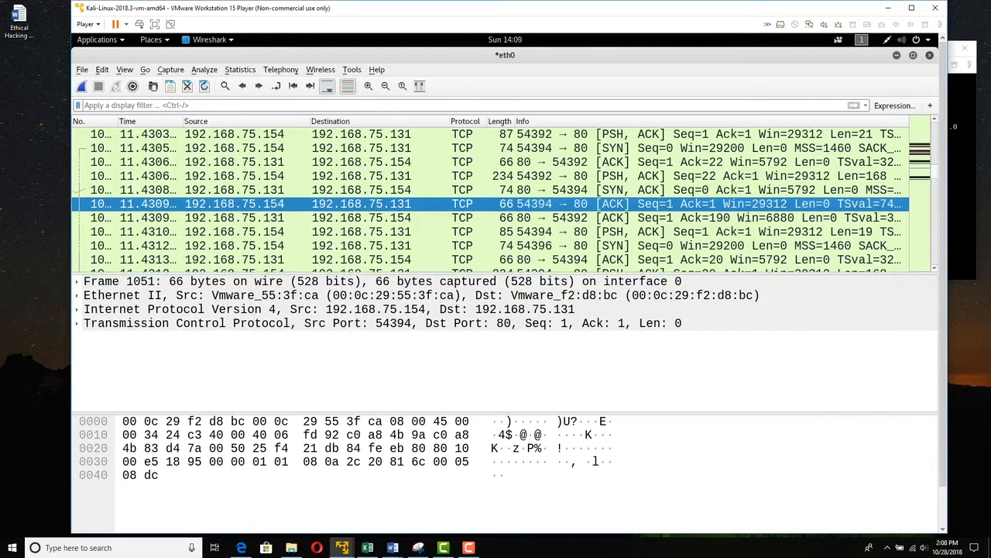
- Expand packet 1051's Transmission Control Protocol details, plus its Timestamps and SEQ/ACK analysis
{"action": "left_click", "coordinate": [84, 323]}
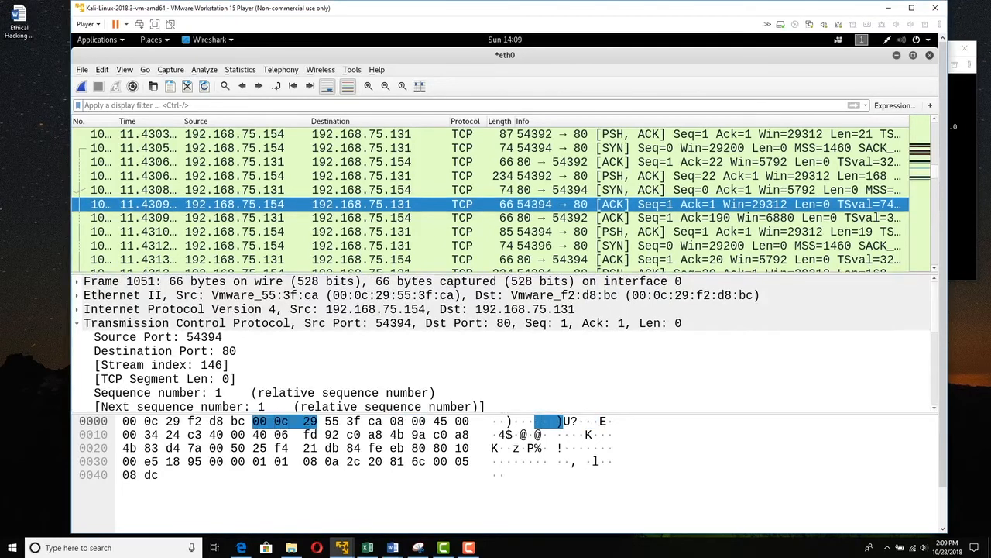
{"action": "scroll", "scroll_direction": "down", "scroll_amount": 3}
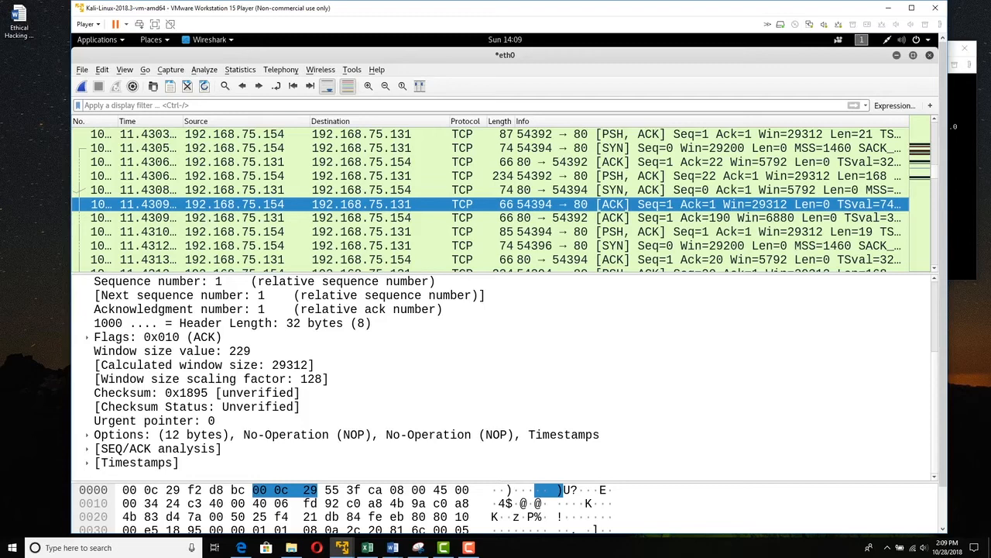
{"action": "left_click", "coordinate": [87, 462]}
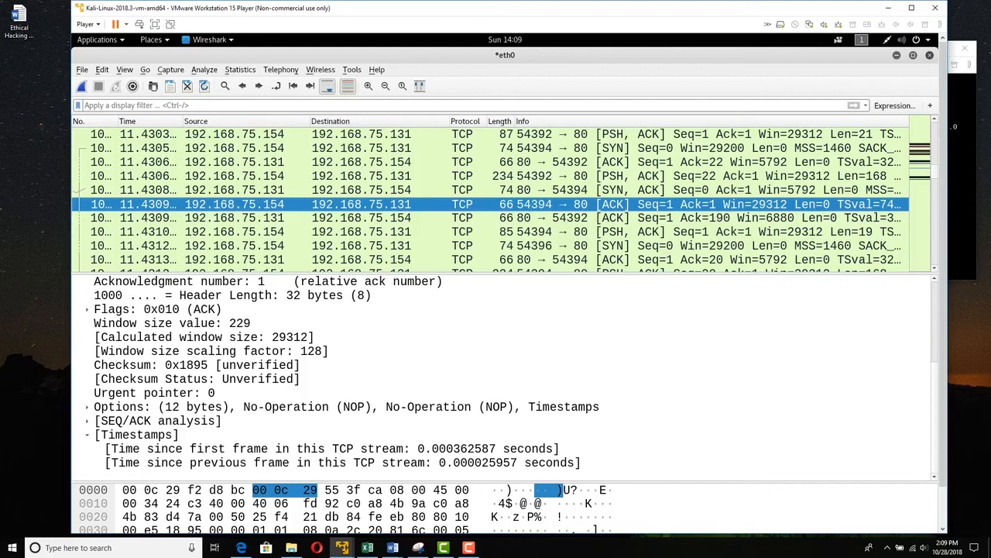
{"action": "left_click", "coordinate": [88, 379]}
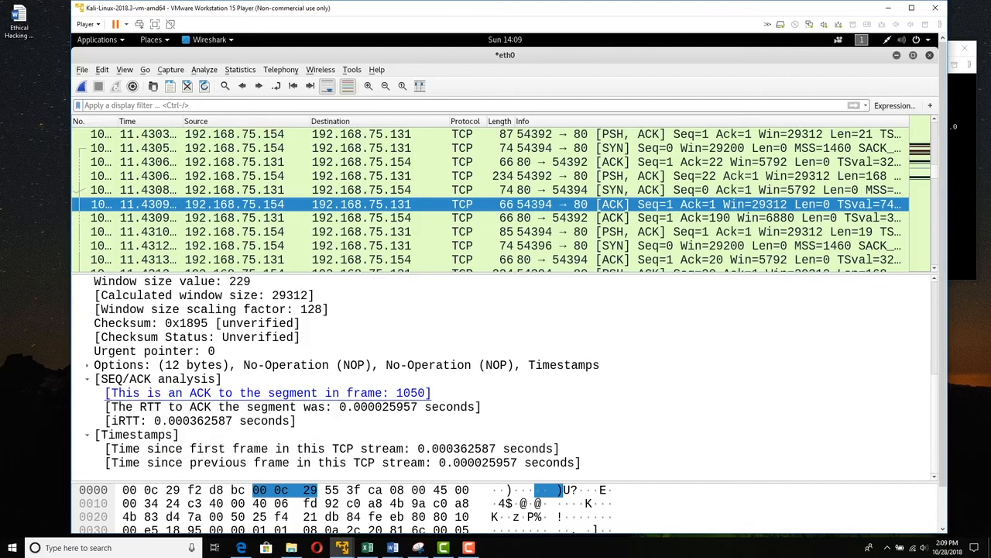